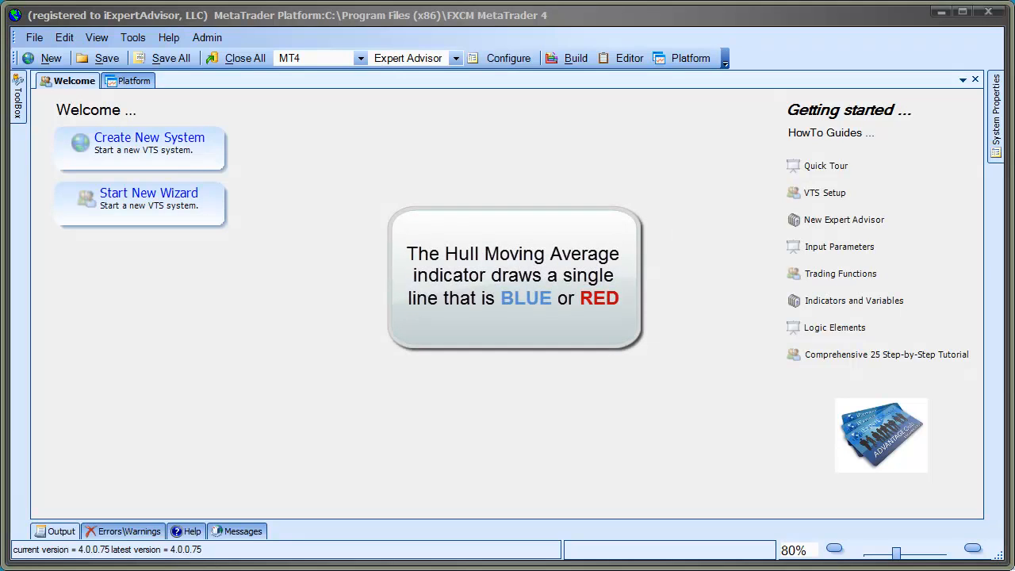
pyautogui.moveTo(293, 215)
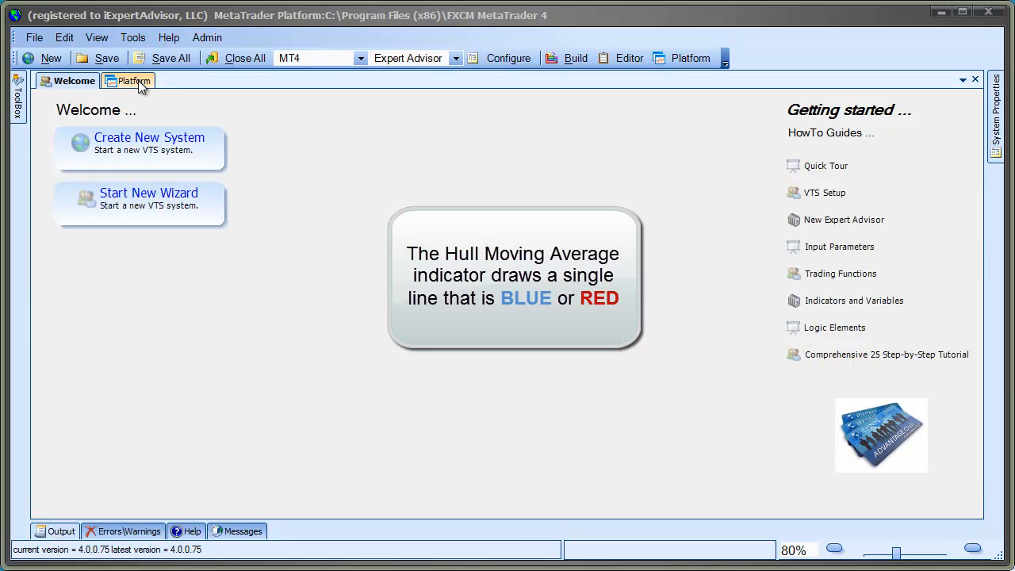
# Step: Review the IFX_HMA inputs on the embedded chart, then start a new wizard from the Welcome page
pyautogui.click(133, 79)
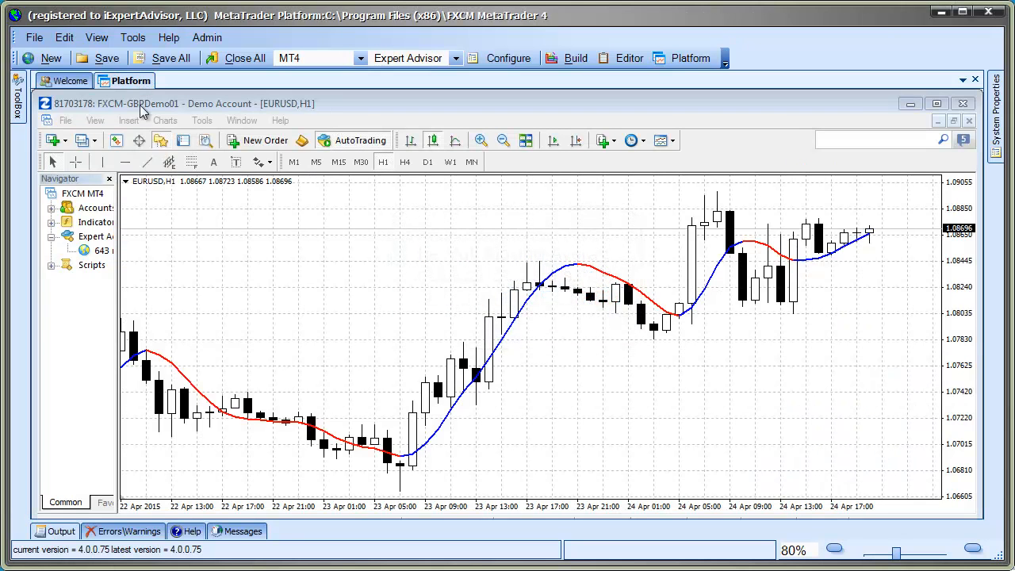
pyautogui.moveTo(266, 305)
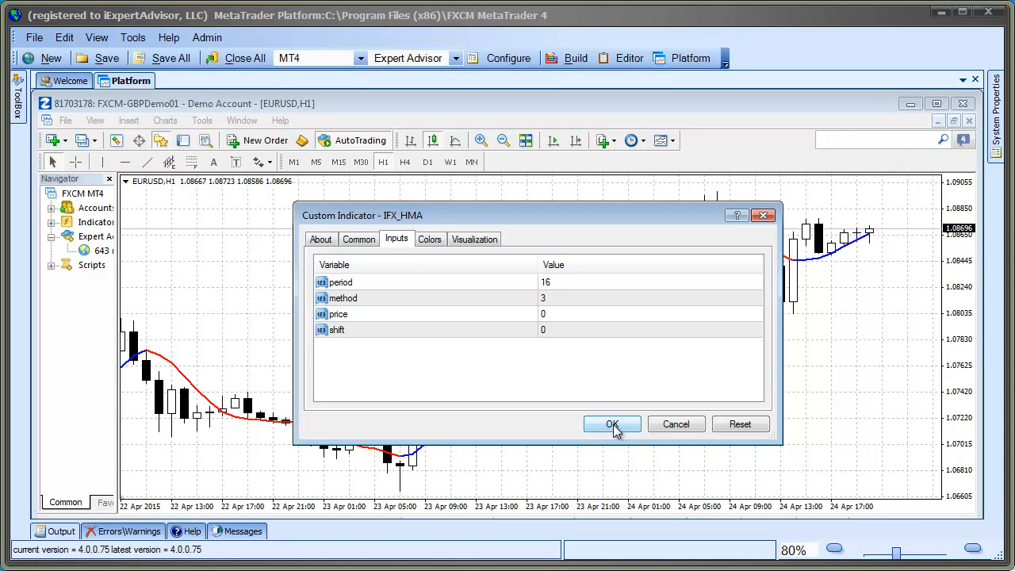
pyautogui.click(612, 423)
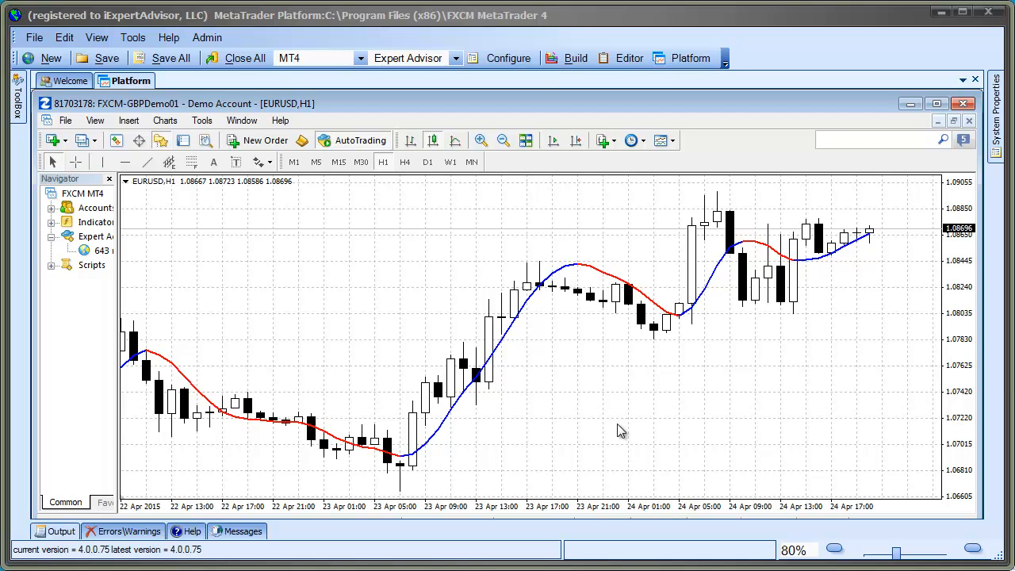
pyautogui.moveTo(420, 339)
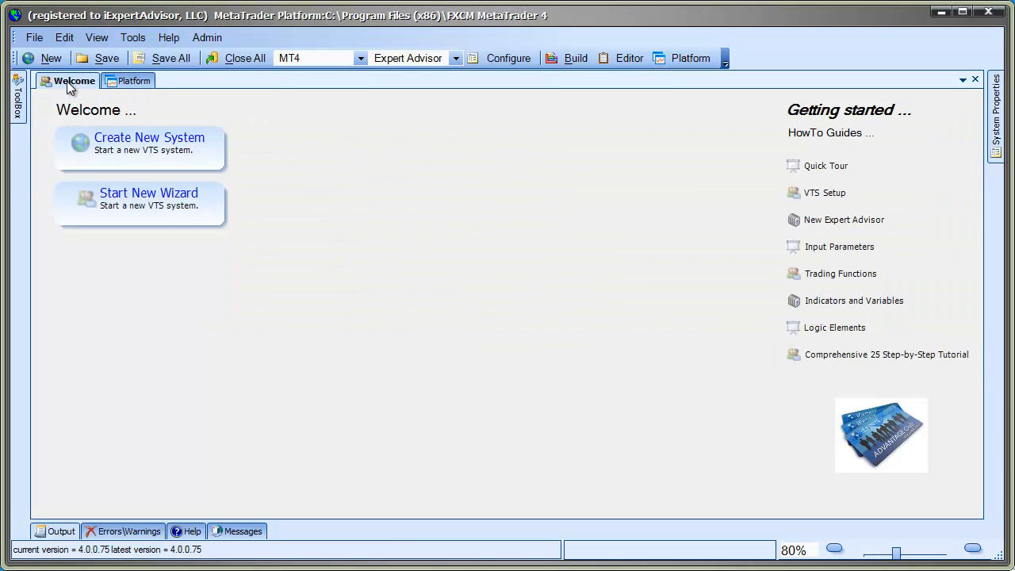
pyautogui.moveTo(140, 203)
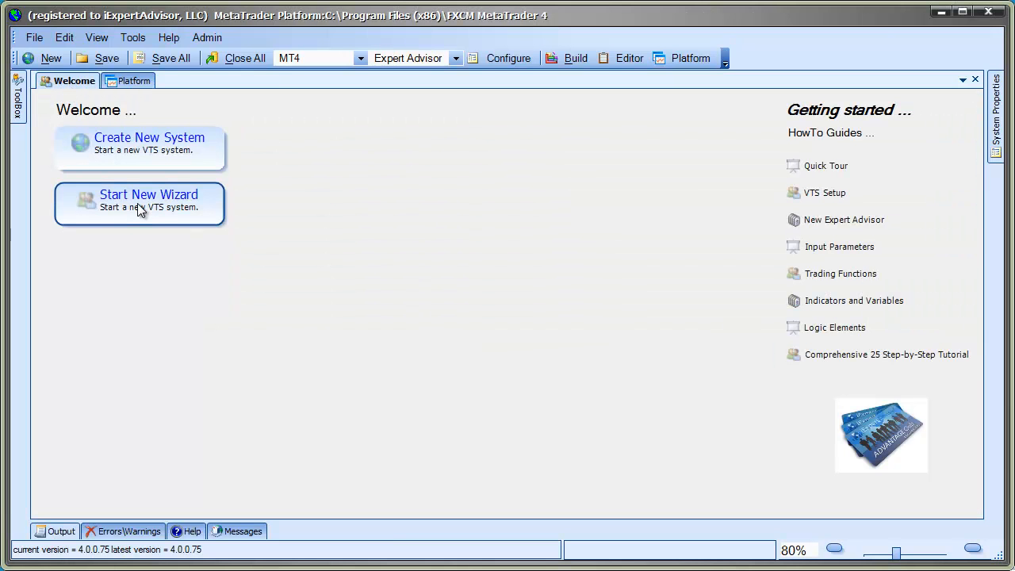
pyautogui.click(149, 193)
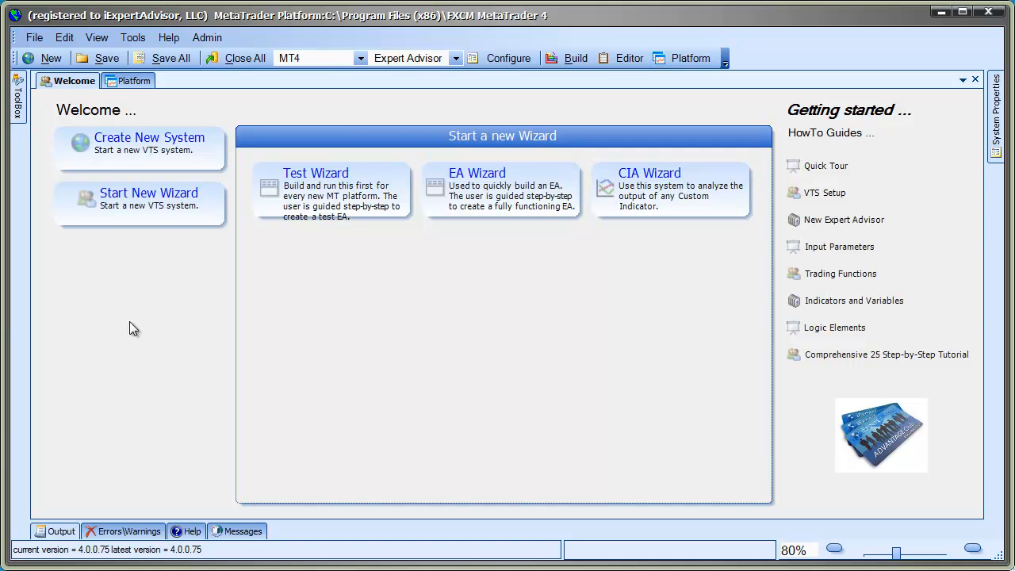
pyautogui.moveTo(650, 216)
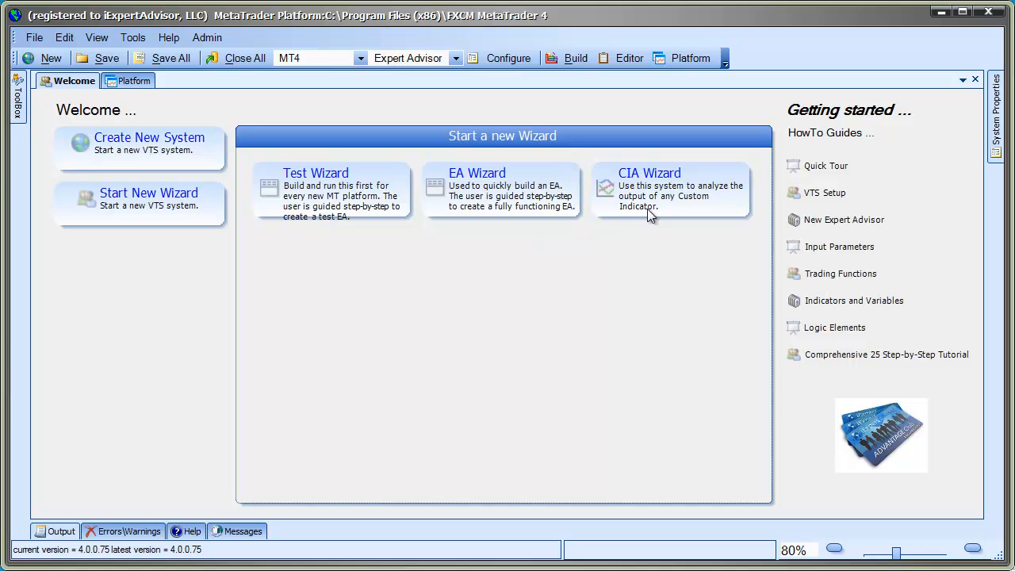
# Step: Create a CIA wizard named HullCia
pyautogui.click(648, 190)
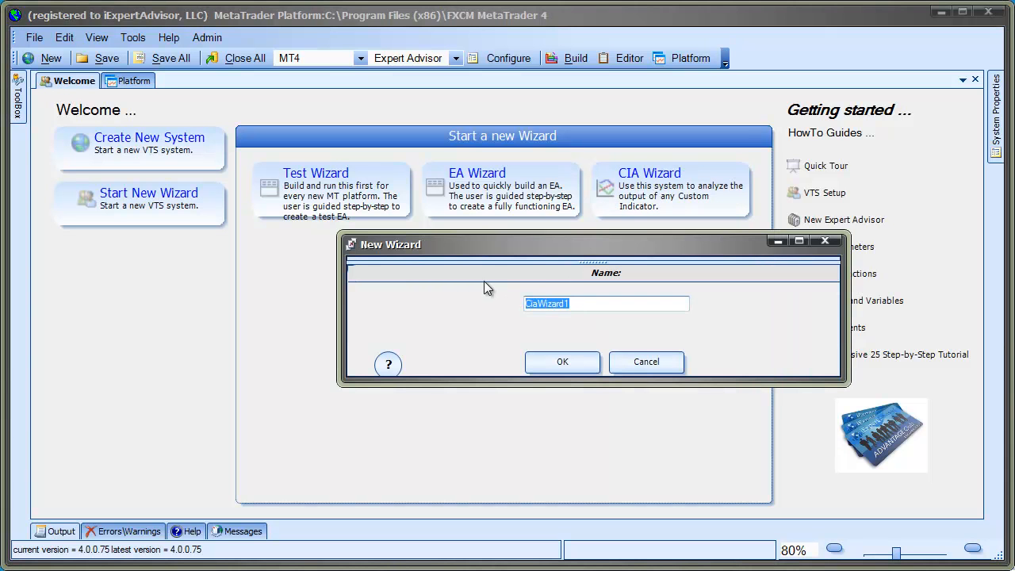
pyautogui.write('Hull')
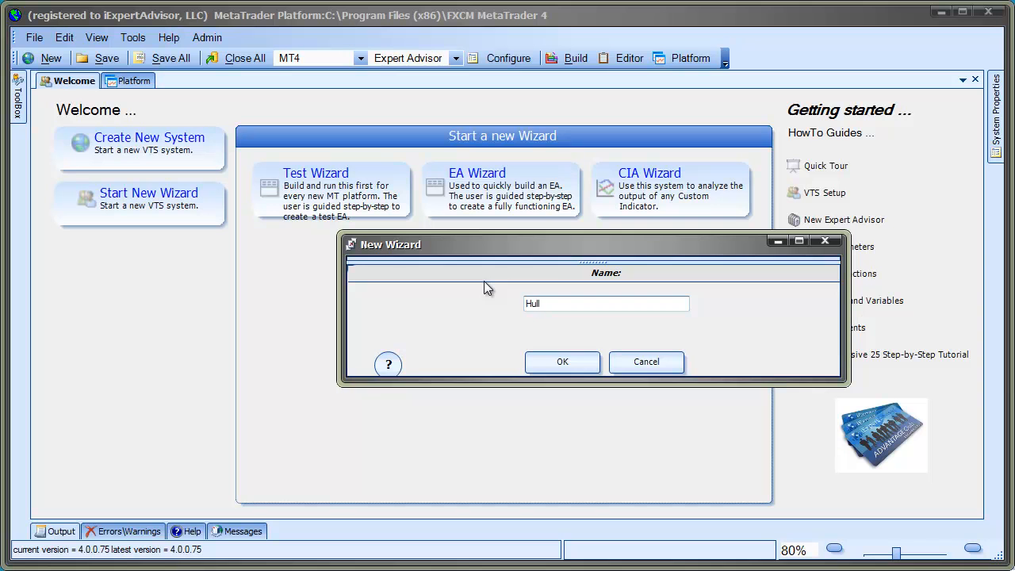
pyautogui.write('Cia')
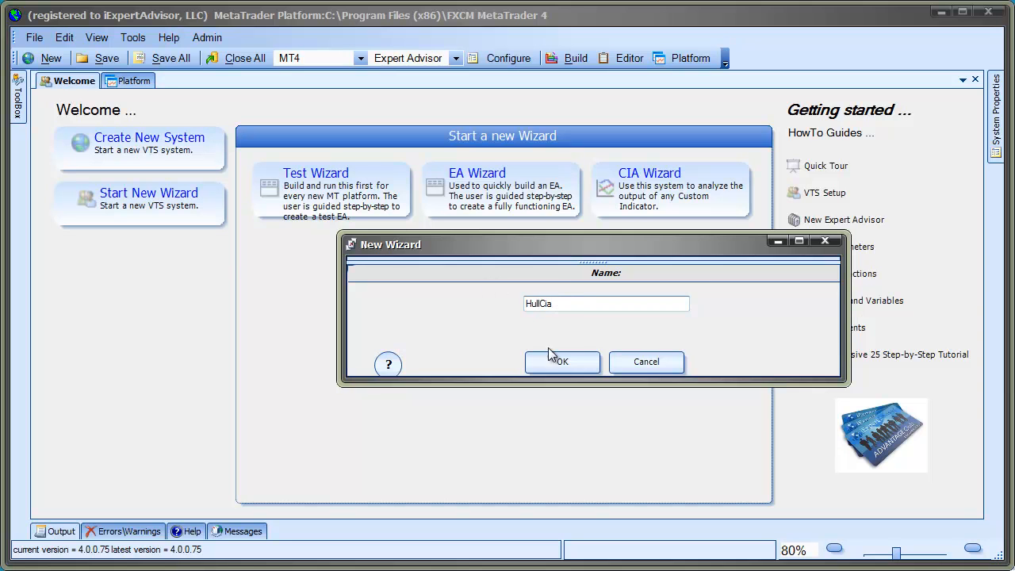
pyautogui.click(561, 362)
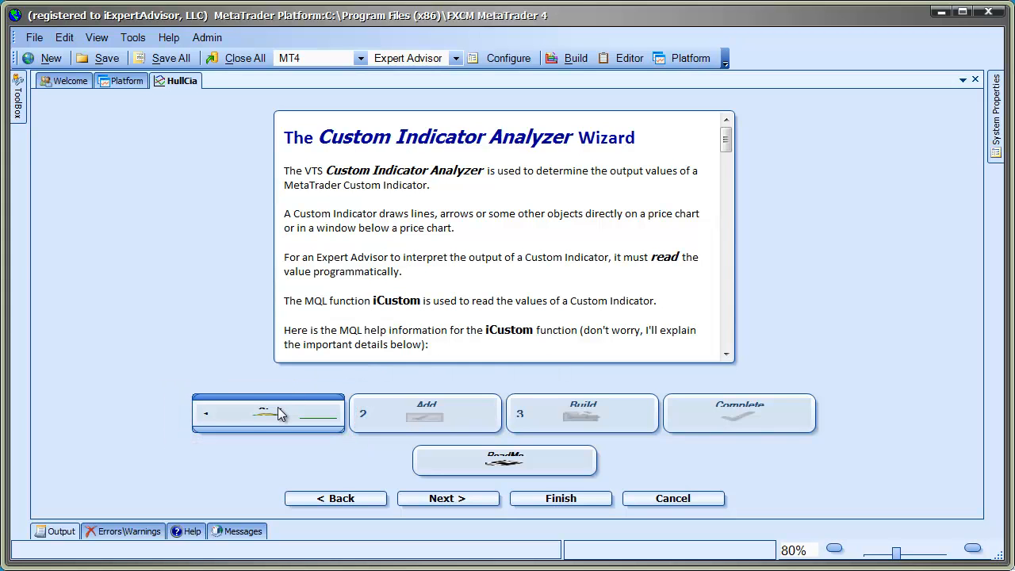
pyautogui.moveTo(688, 230)
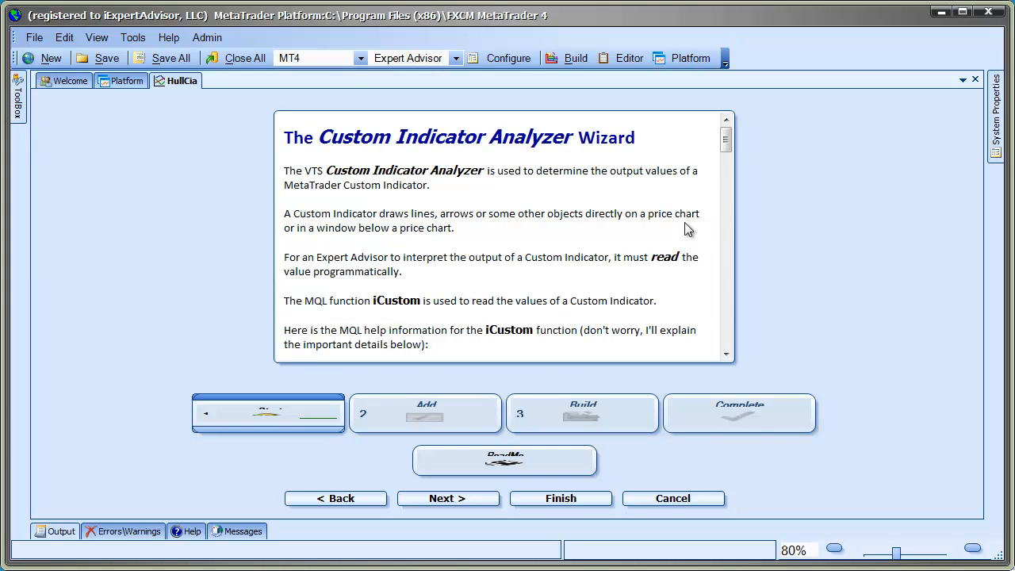
pyautogui.scroll(-3)
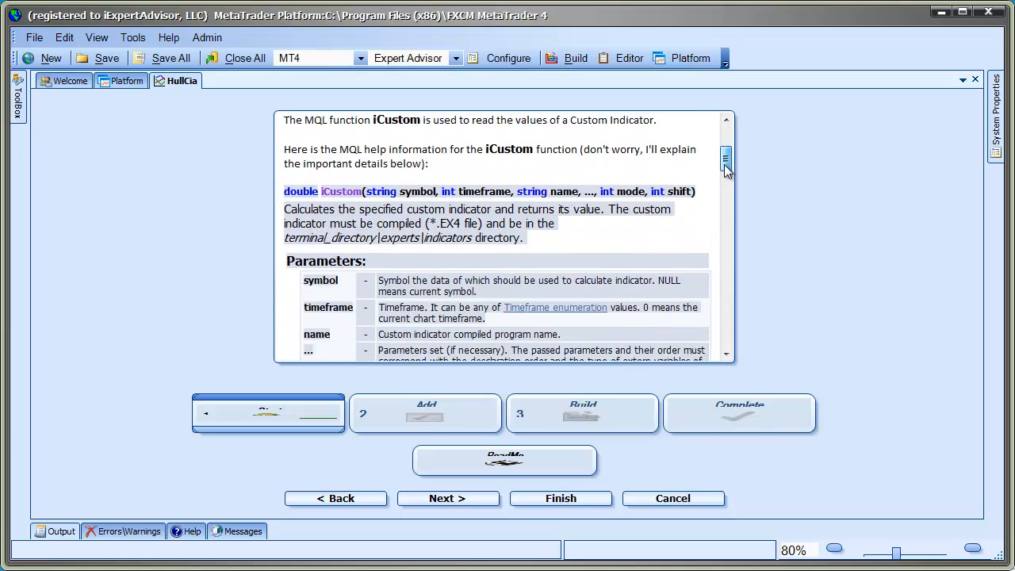
pyautogui.scroll(-3)
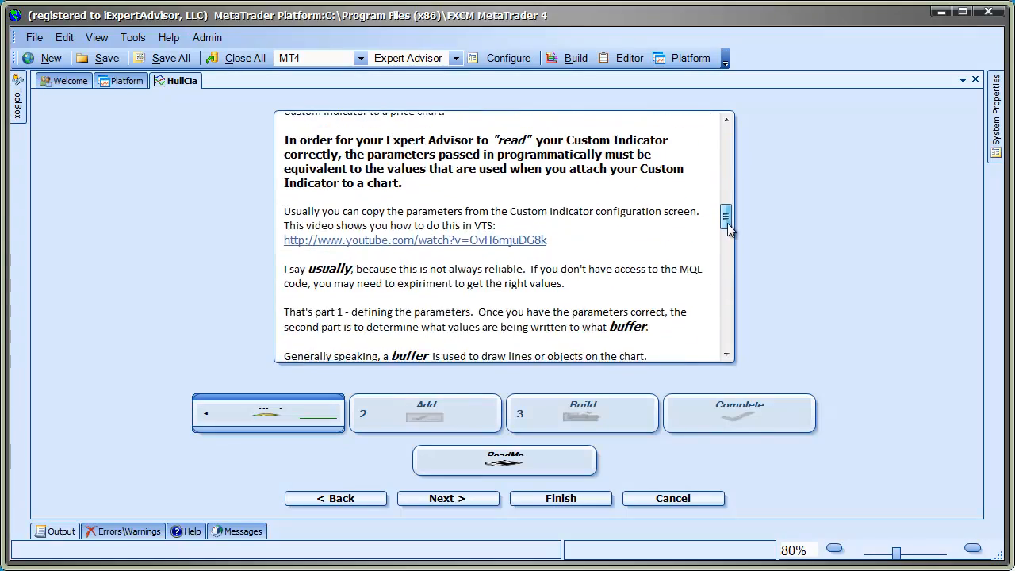
pyautogui.scroll(-3)
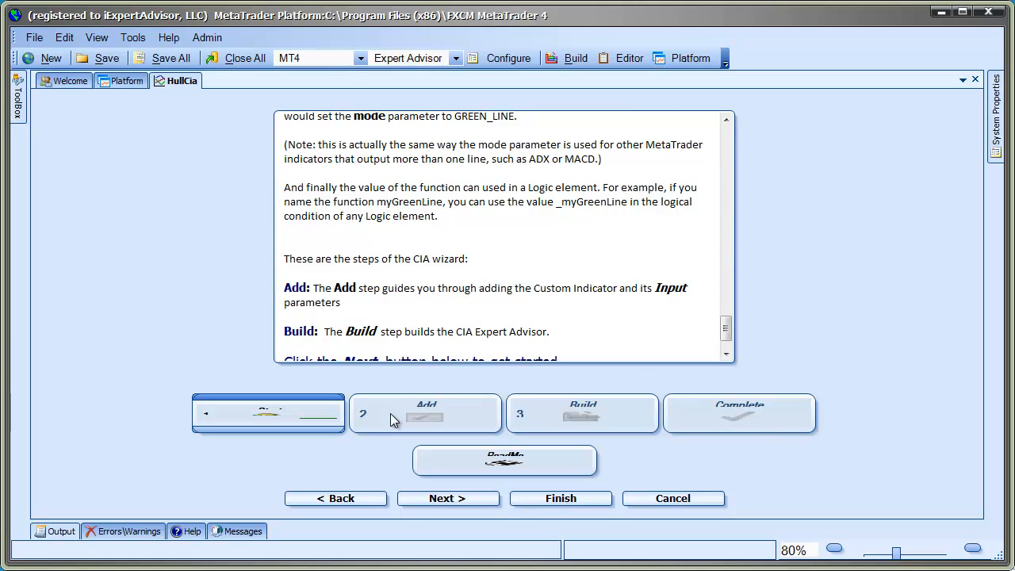
pyautogui.click(447, 498)
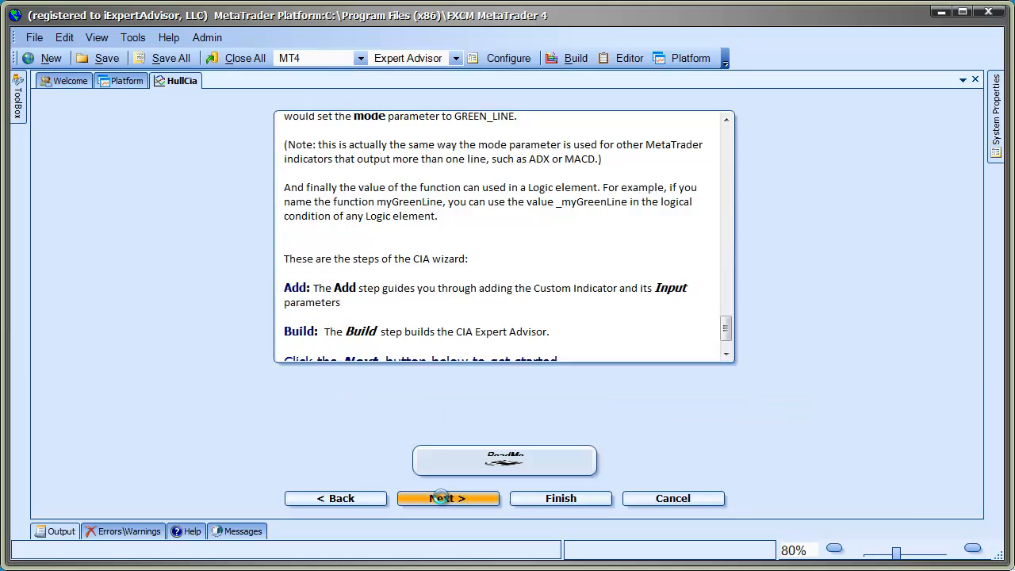
# Step: Add IFX_HMA as the custom indicator in the wizard's Add step
pyautogui.click(447, 497)
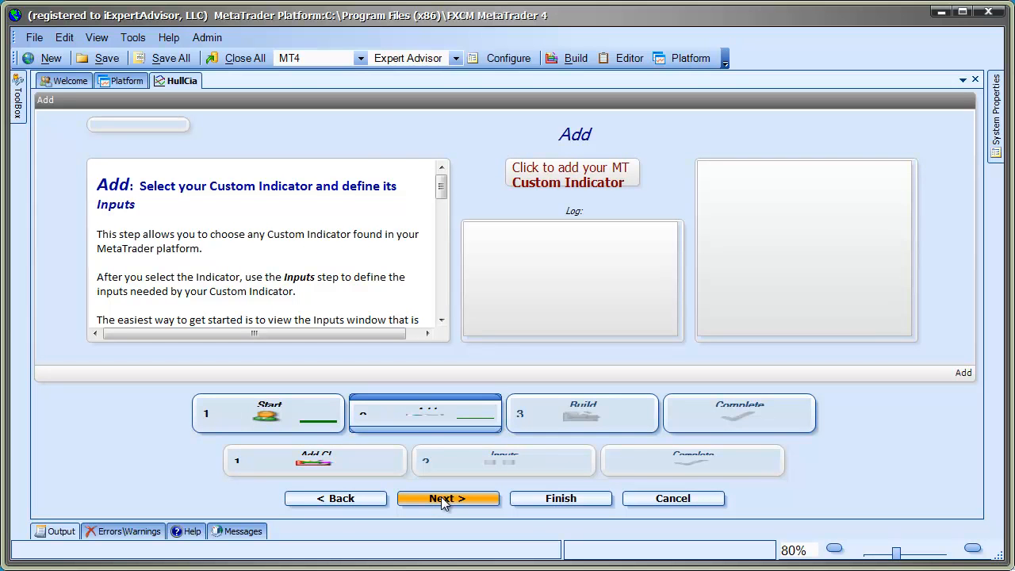
pyautogui.moveTo(532, 194)
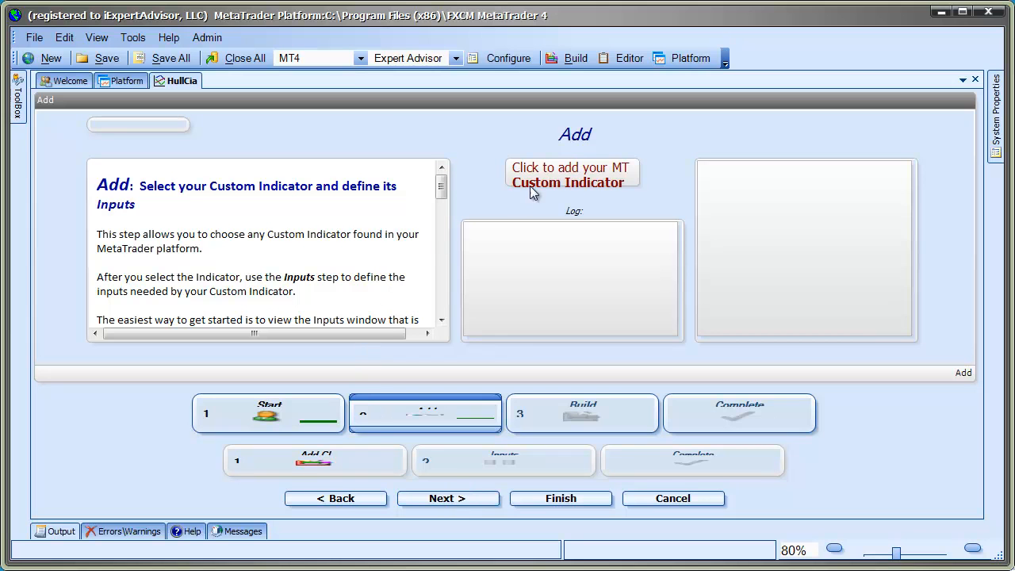
pyautogui.moveTo(362, 437)
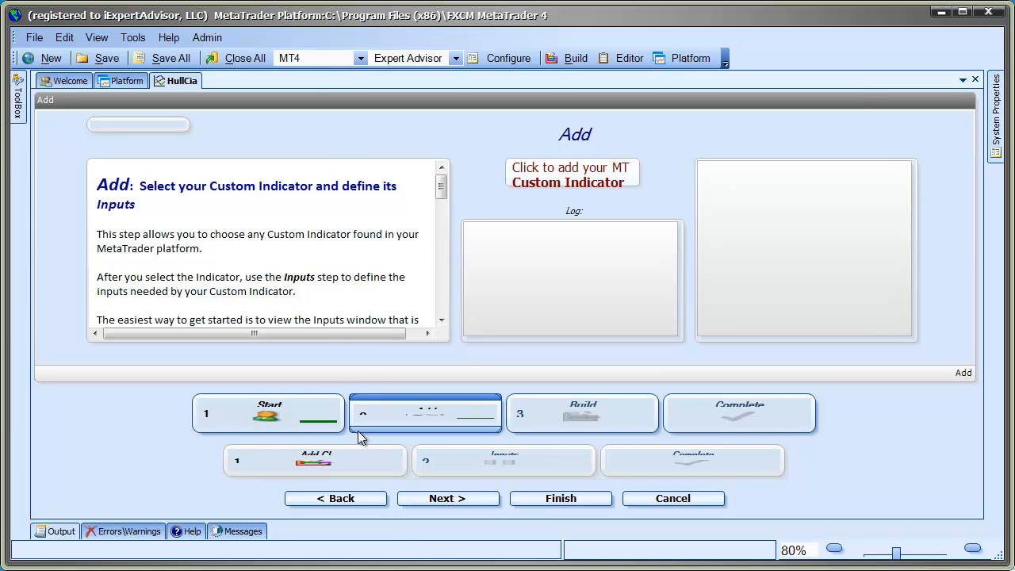
pyautogui.click(571, 175)
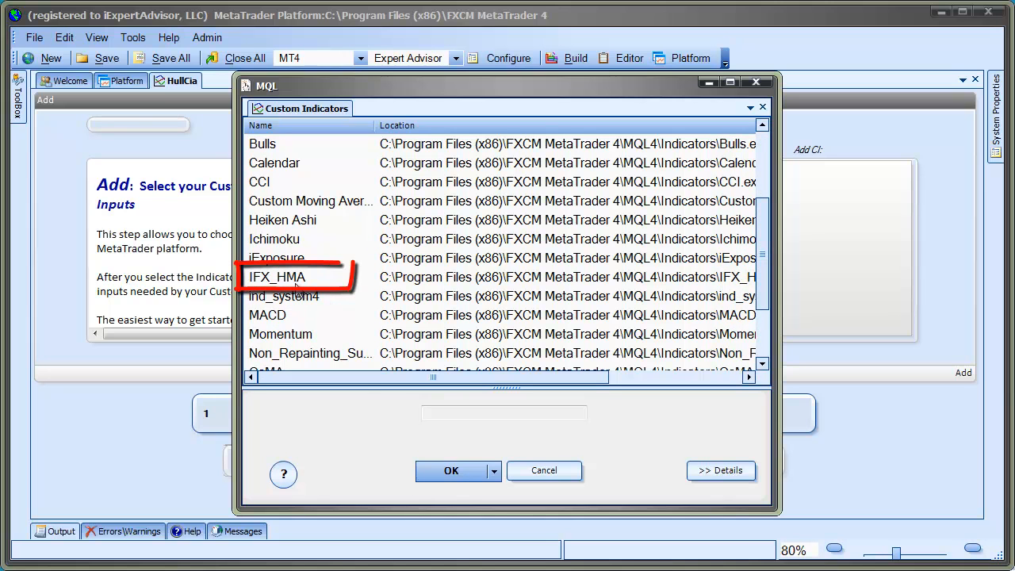
pyautogui.click(276, 276)
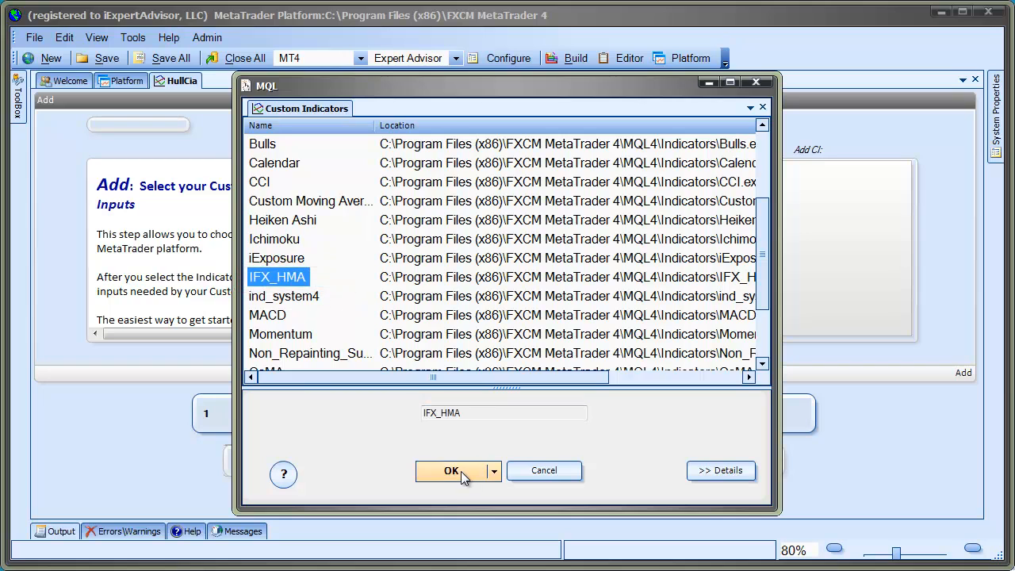
pyautogui.click(450, 469)
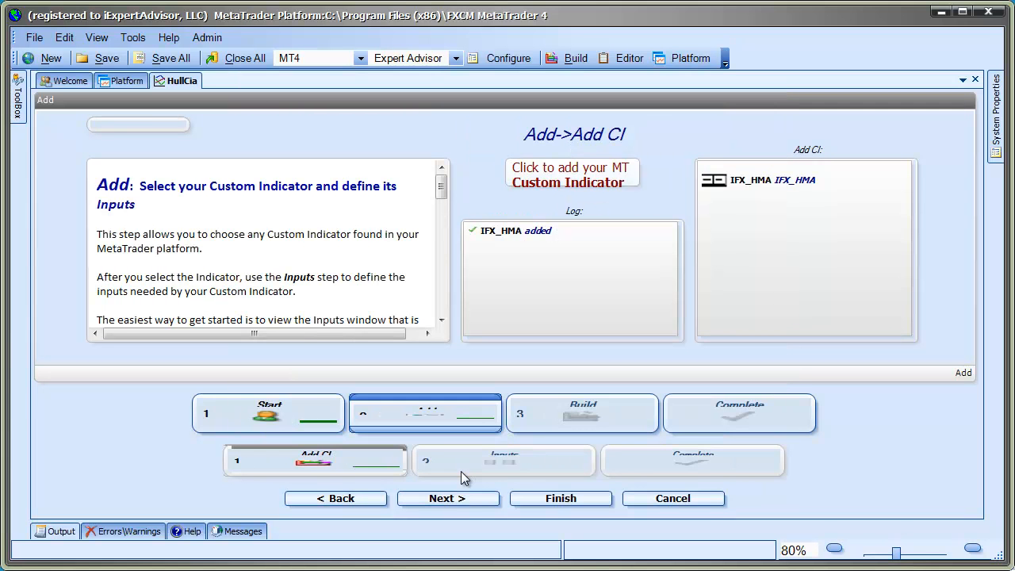
# Step: Show the IFX_HMA indicator's Inputs properties beside the wizard and begin a new input definition
pyautogui.click(447, 498)
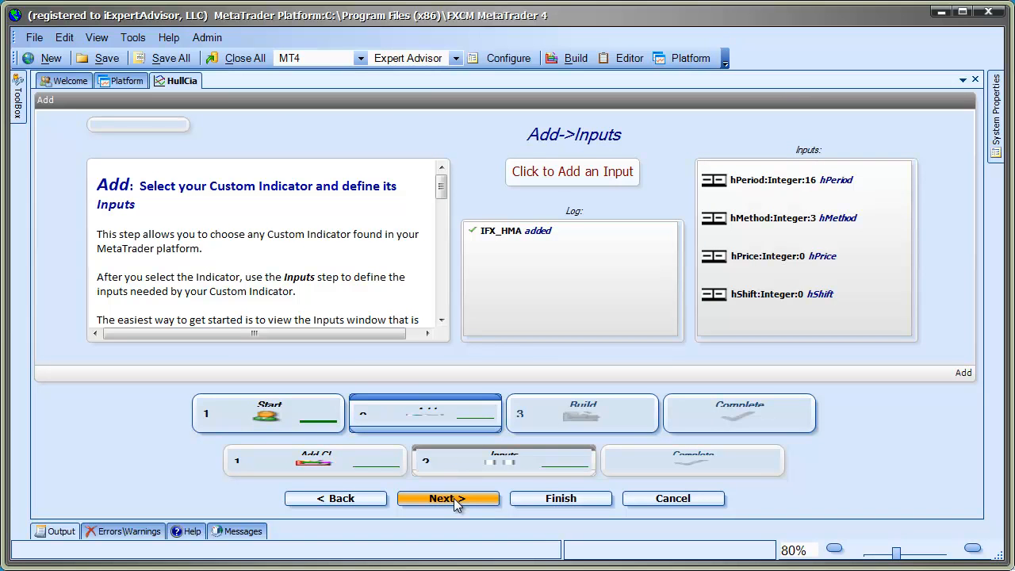
pyautogui.moveTo(329, 149)
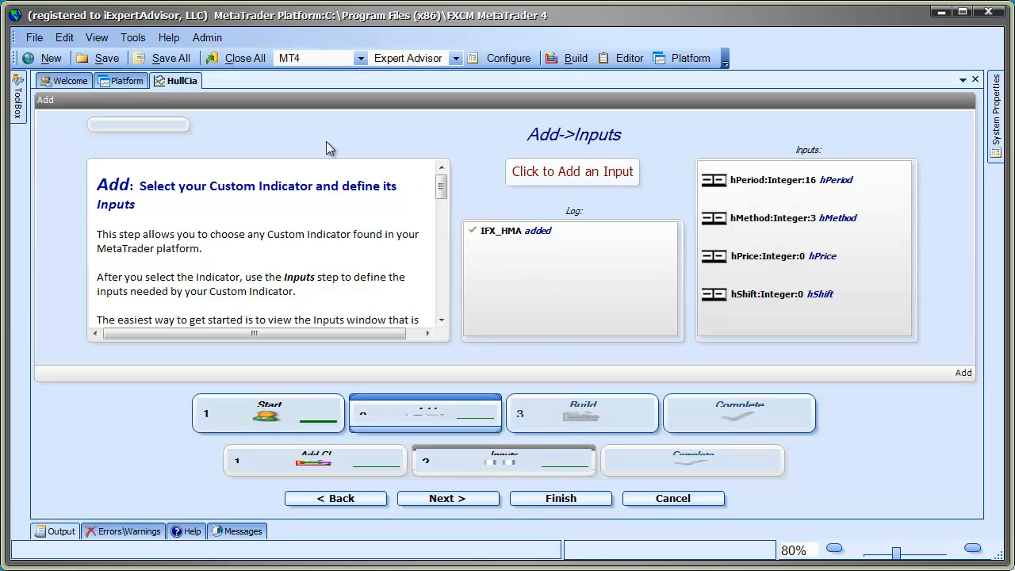
pyautogui.click(127, 79)
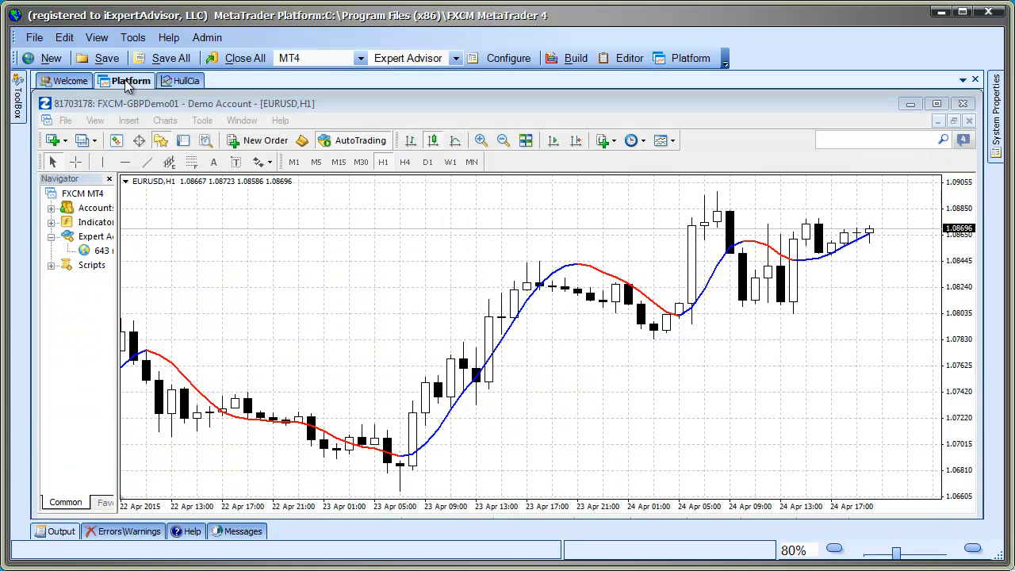
pyautogui.rightClick(456, 404)
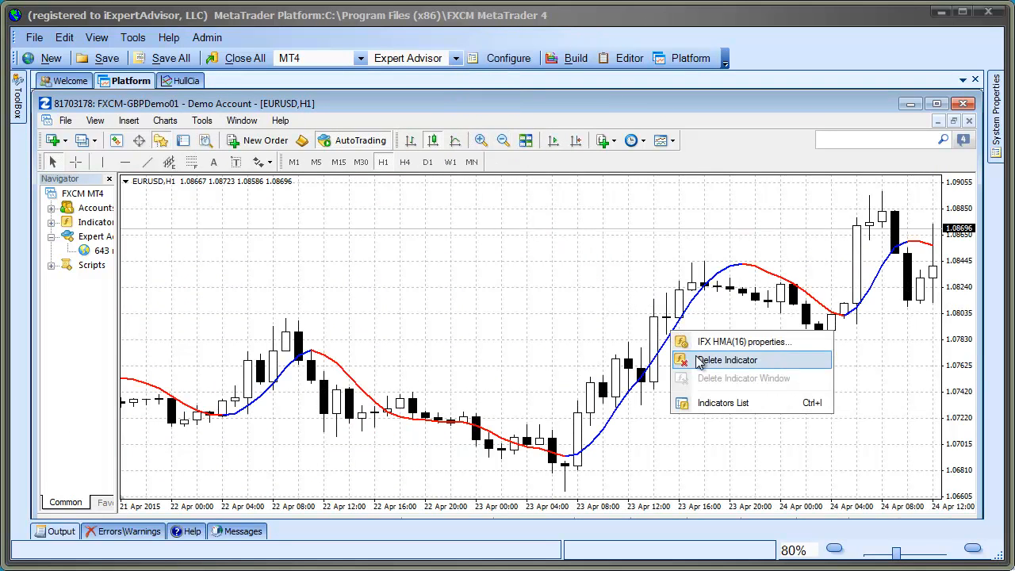
pyautogui.click(742, 341)
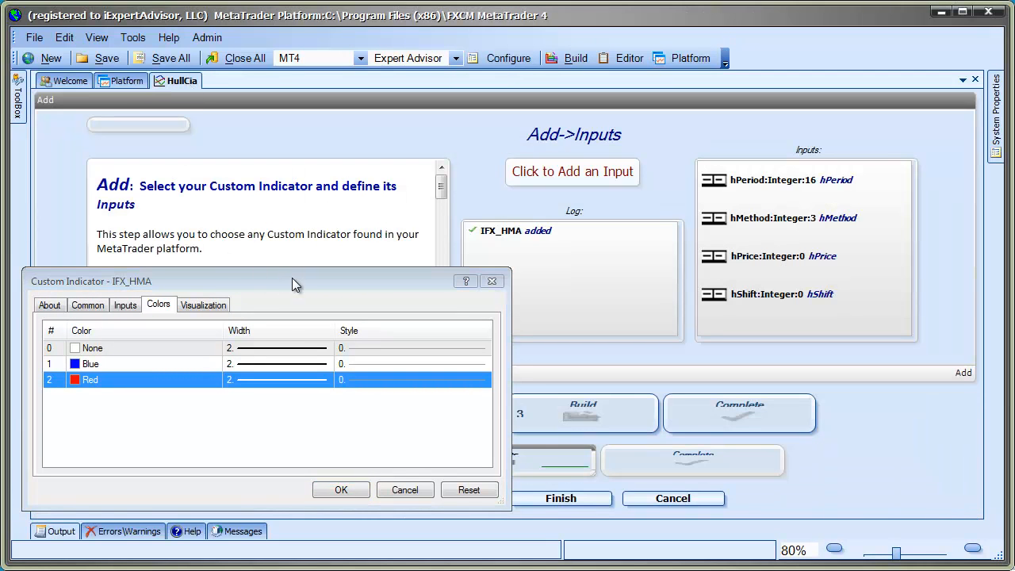
pyautogui.moveTo(293, 284); pyautogui.dragTo(785, 331)
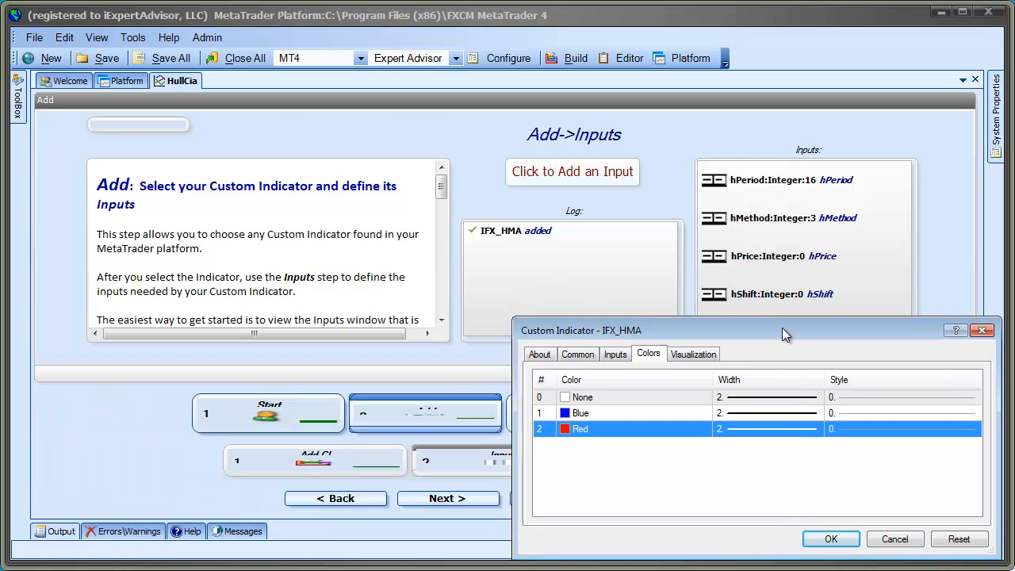
pyautogui.click(615, 353)
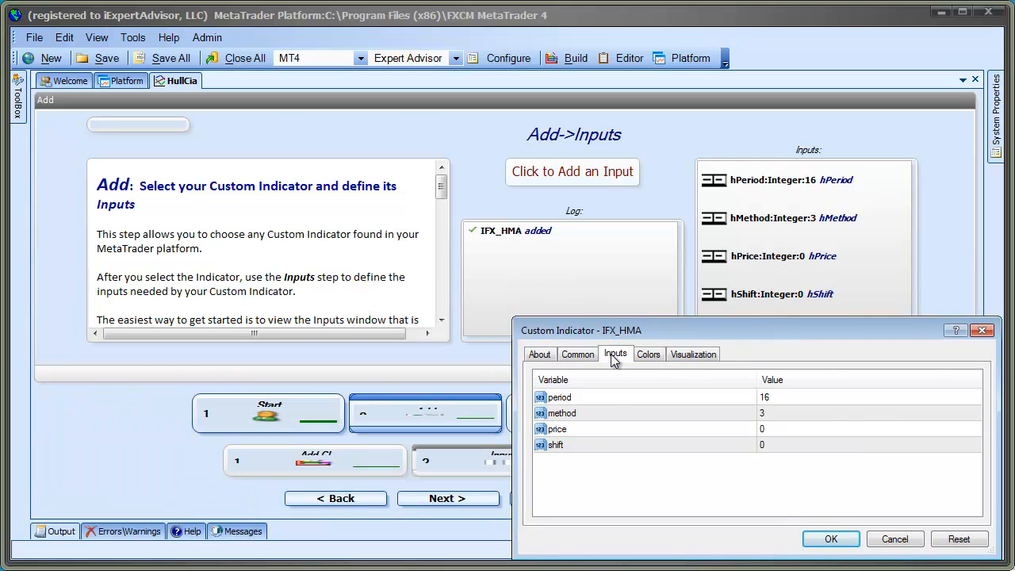
pyautogui.moveTo(566, 180)
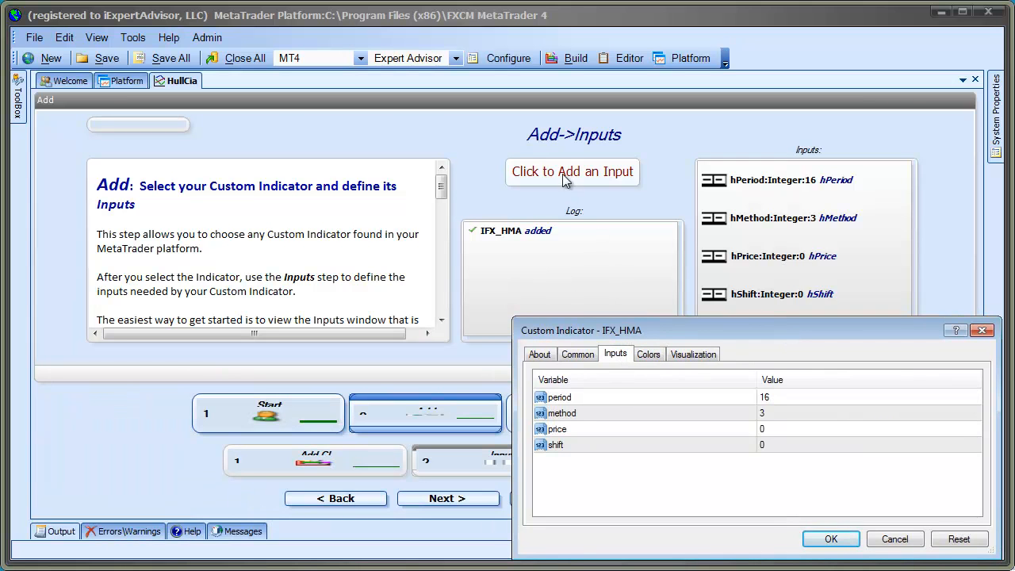
pyautogui.click(572, 171)
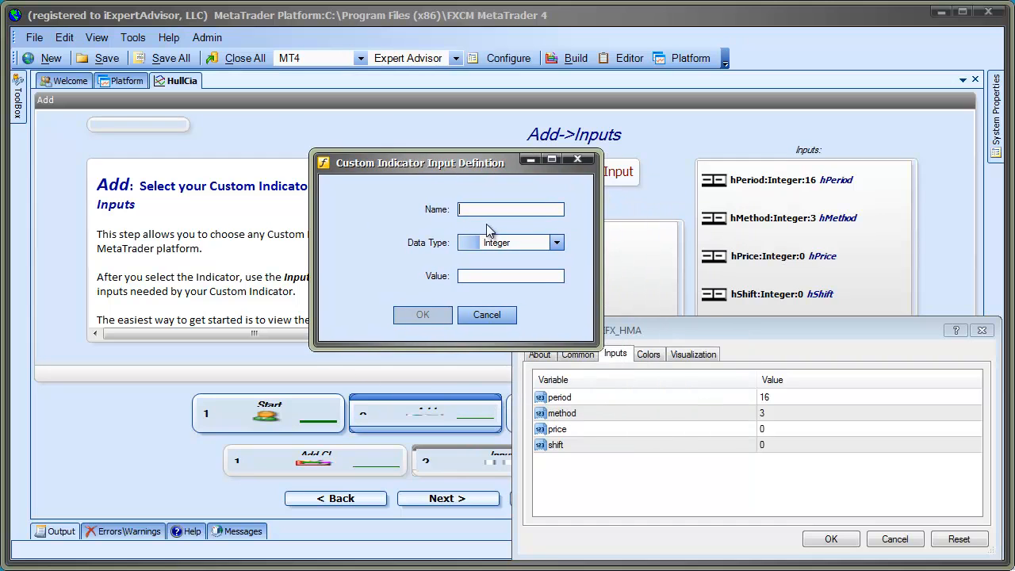
# Step: Add integer inputs hPeriod 16, hMethod, hPrice and hShift, then close the indicator properties
pyautogui.write('hPl')
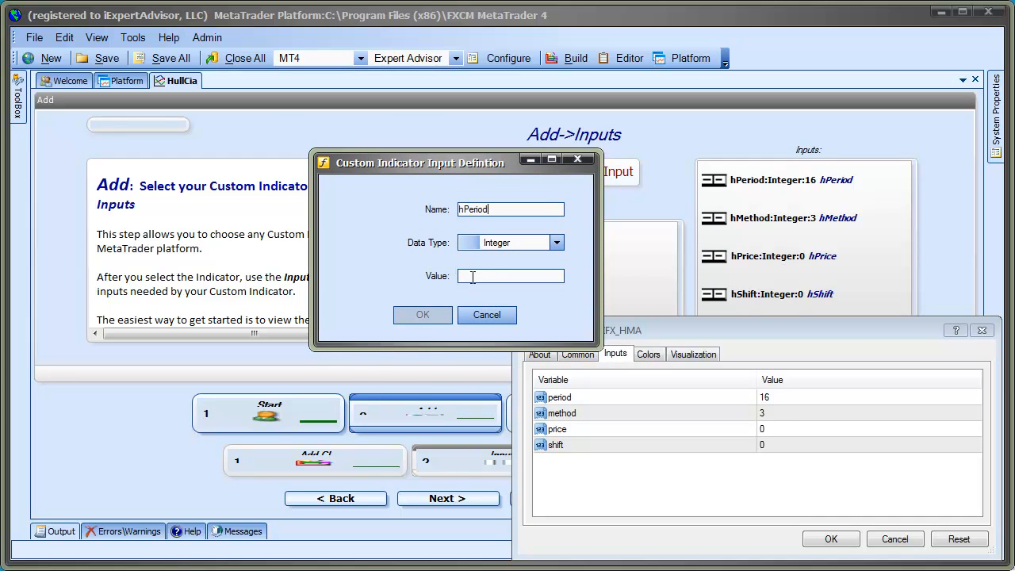
pyautogui.write('16')
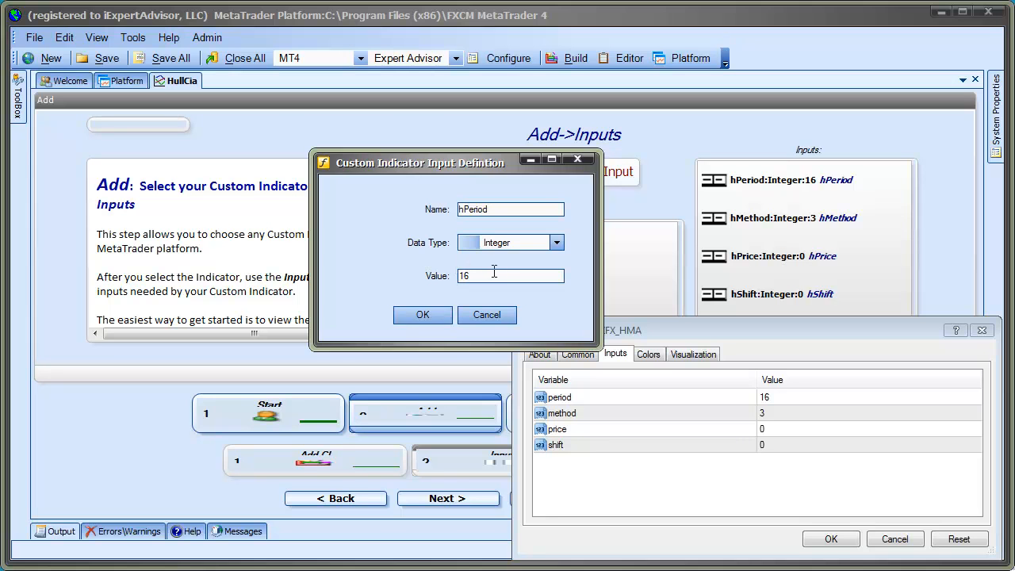
pyautogui.click(421, 314)
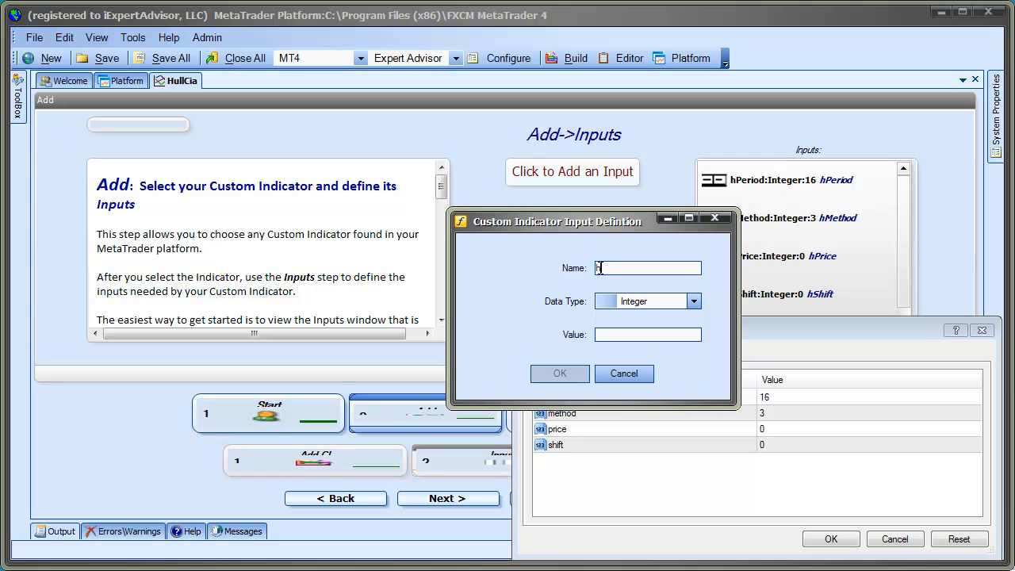
pyautogui.write('hMethod')
pyautogui.click(647, 335)
pyautogui.write('3')
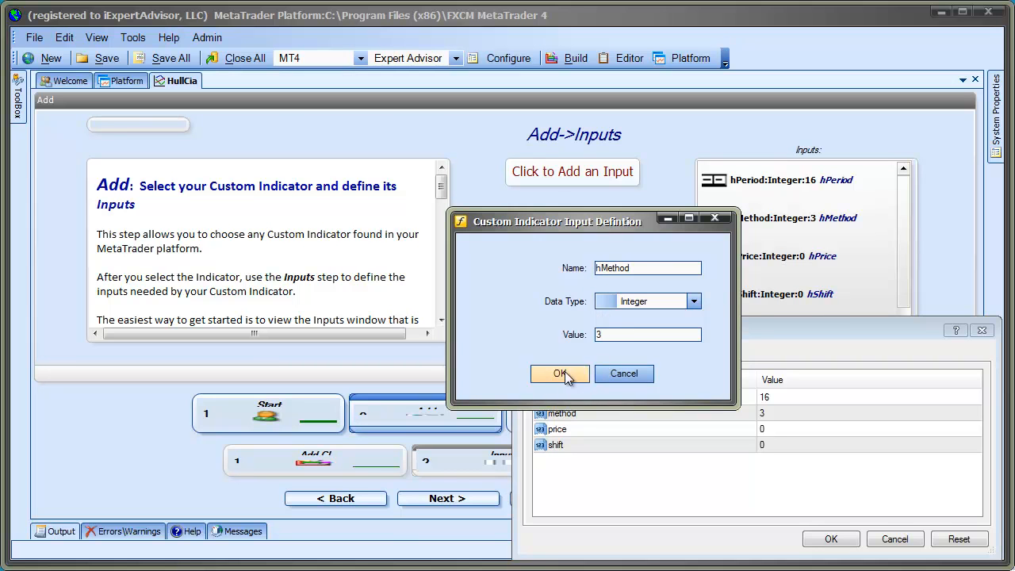
pyautogui.click(559, 374)
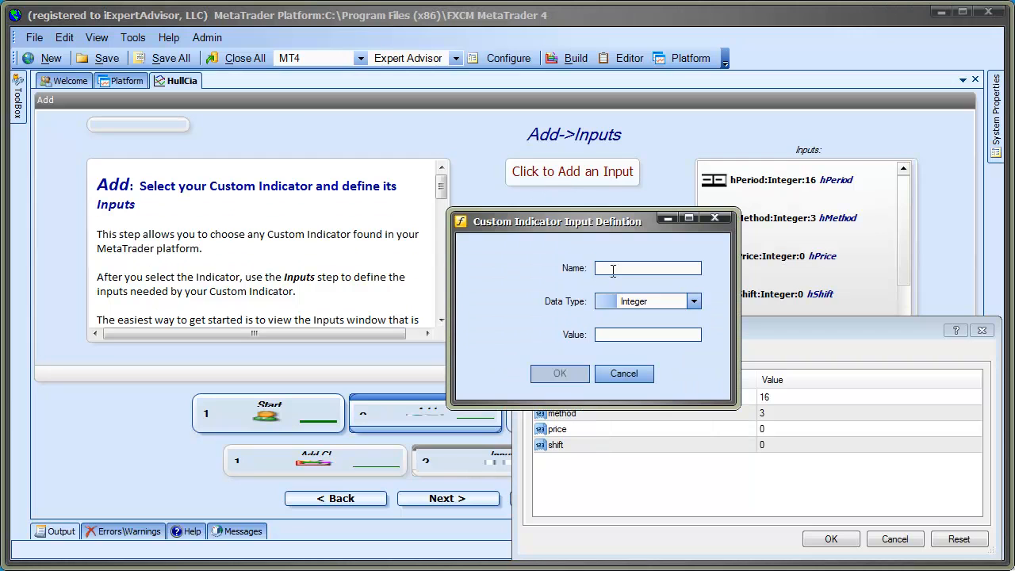
pyautogui.write('hPrice')
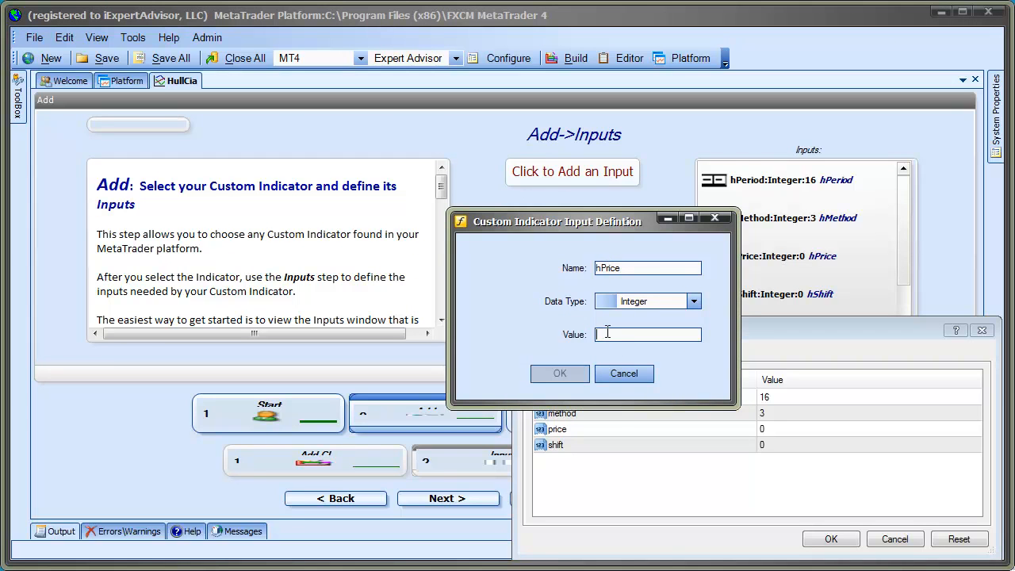
pyautogui.click(558, 374)
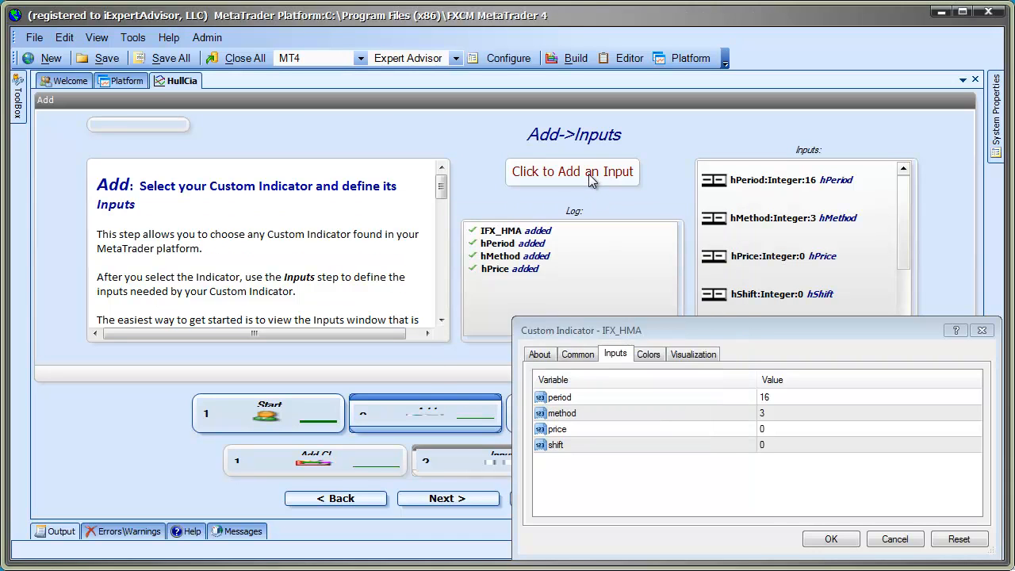
pyautogui.click(572, 172)
pyautogui.write('hShift')
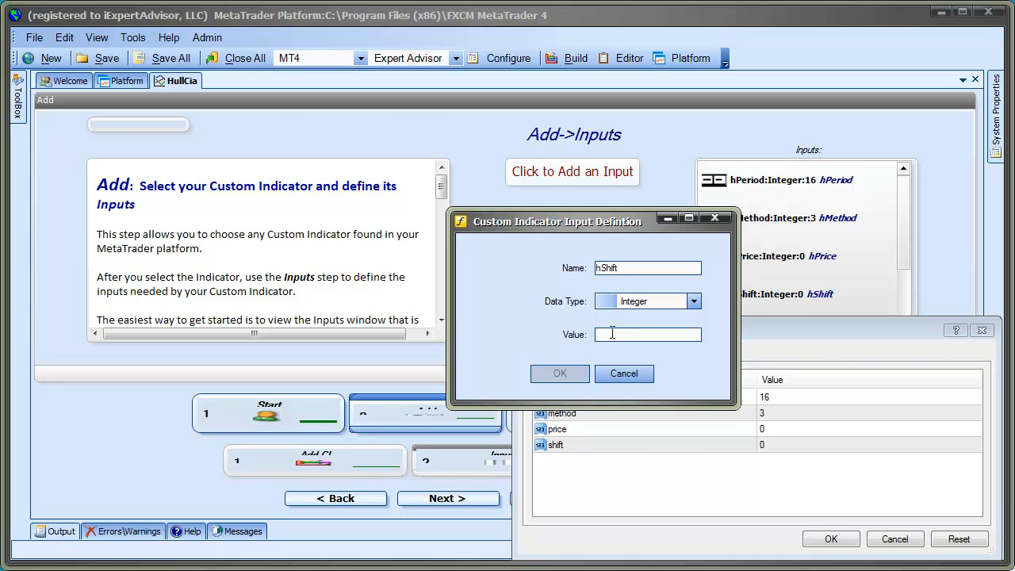
pyautogui.click(558, 375)
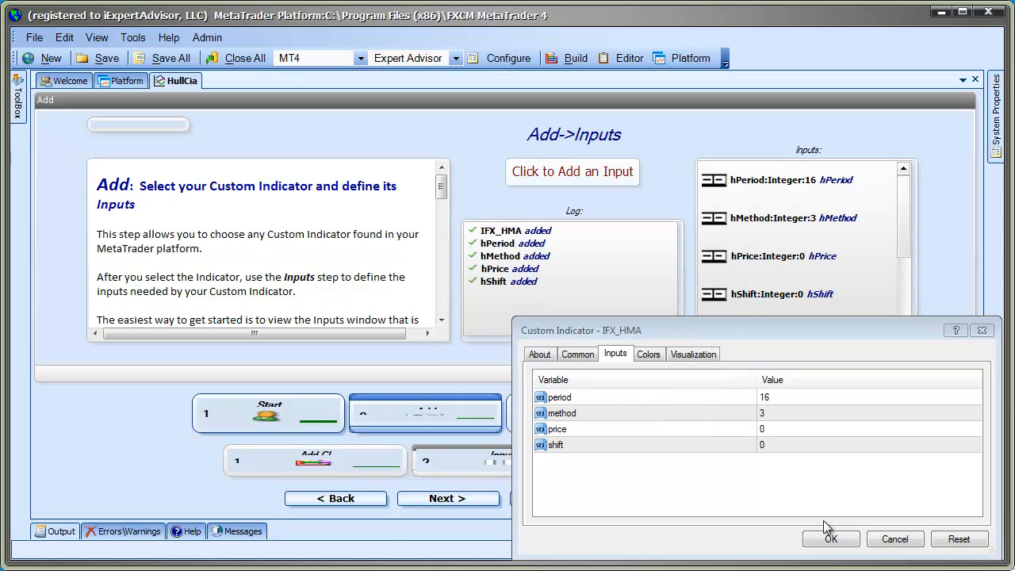
pyautogui.click(831, 539)
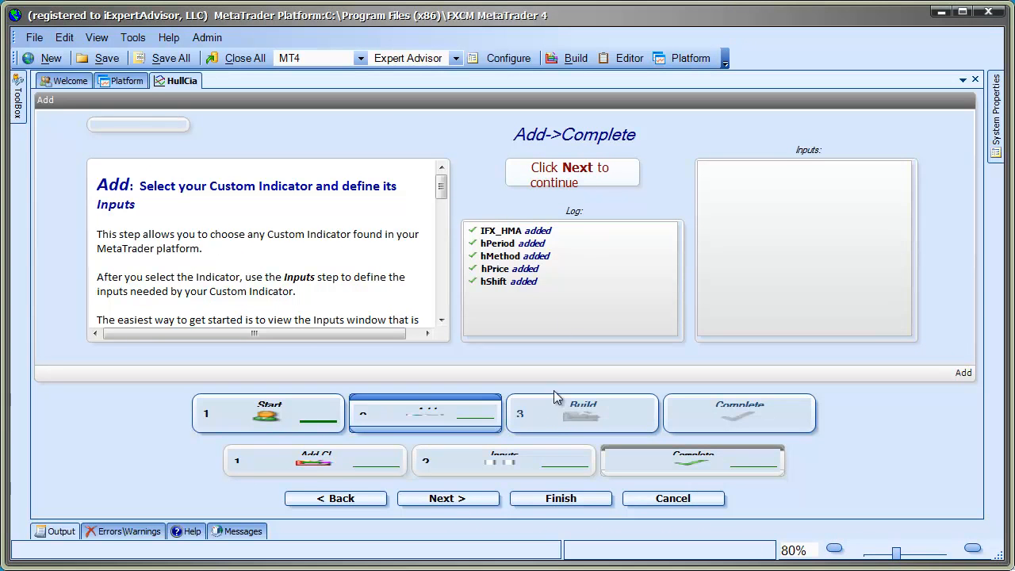
# Step: Build the HullCia expert advisor and return to the MetaTrader chart view
pyautogui.click(447, 498)
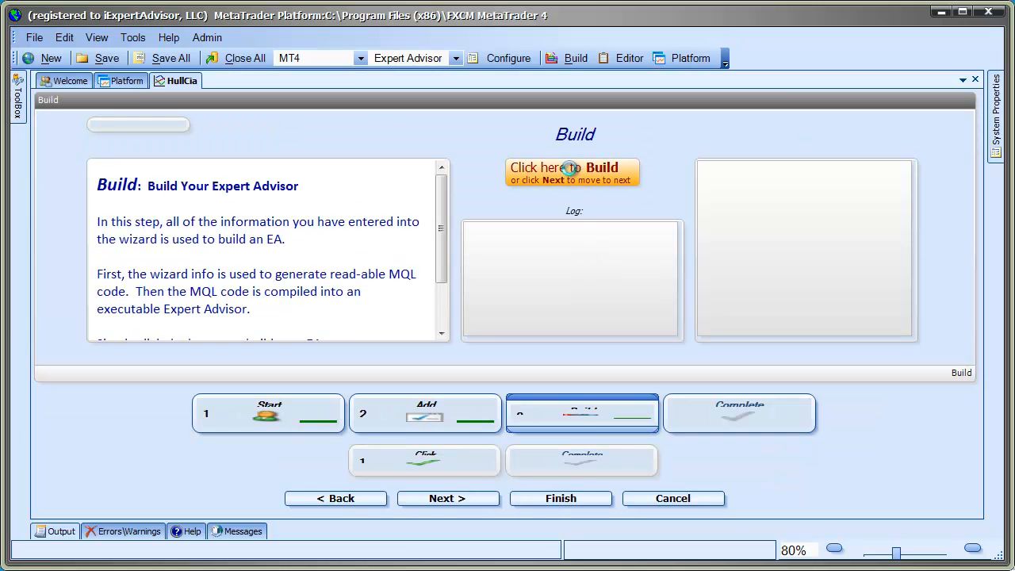
pyautogui.click(574, 171)
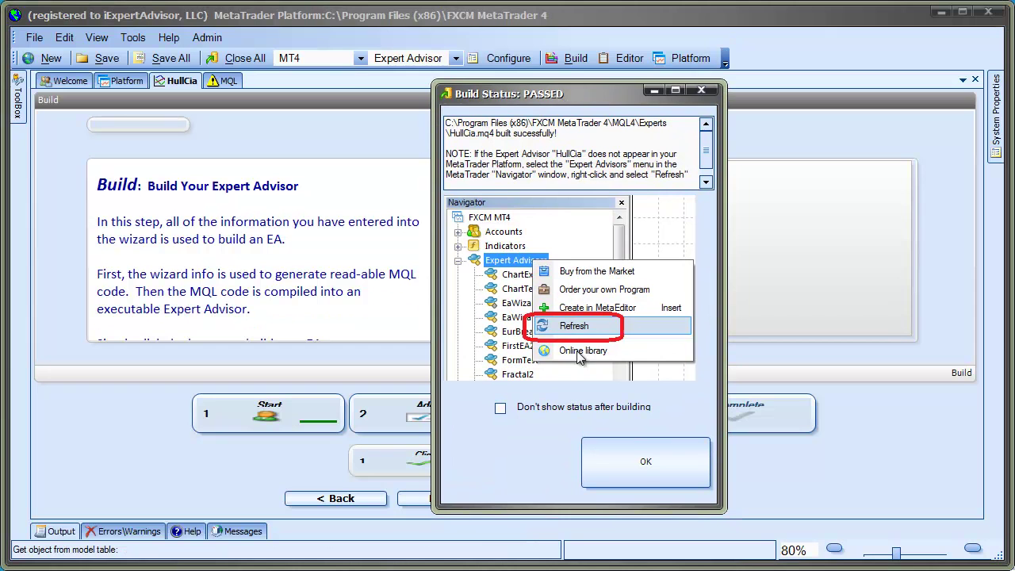
pyautogui.moveTo(645, 462)
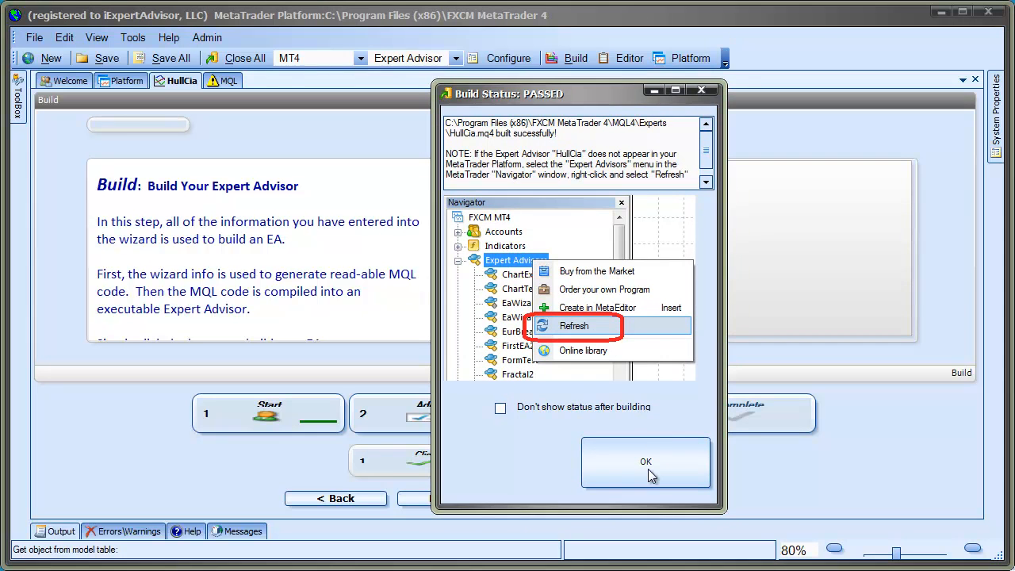
pyautogui.click(645, 461)
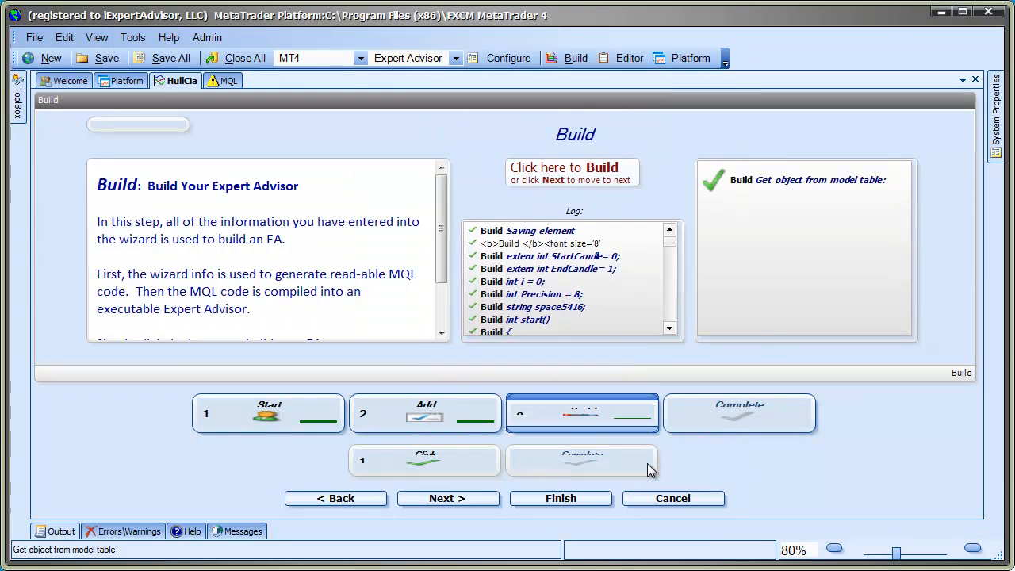
pyautogui.moveTo(213, 157)
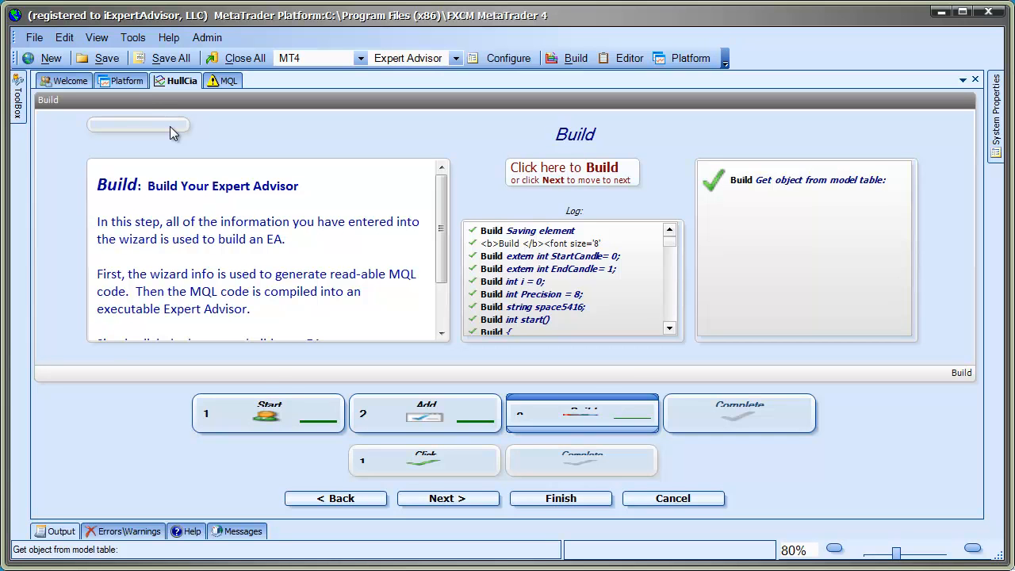
pyautogui.click(128, 80)
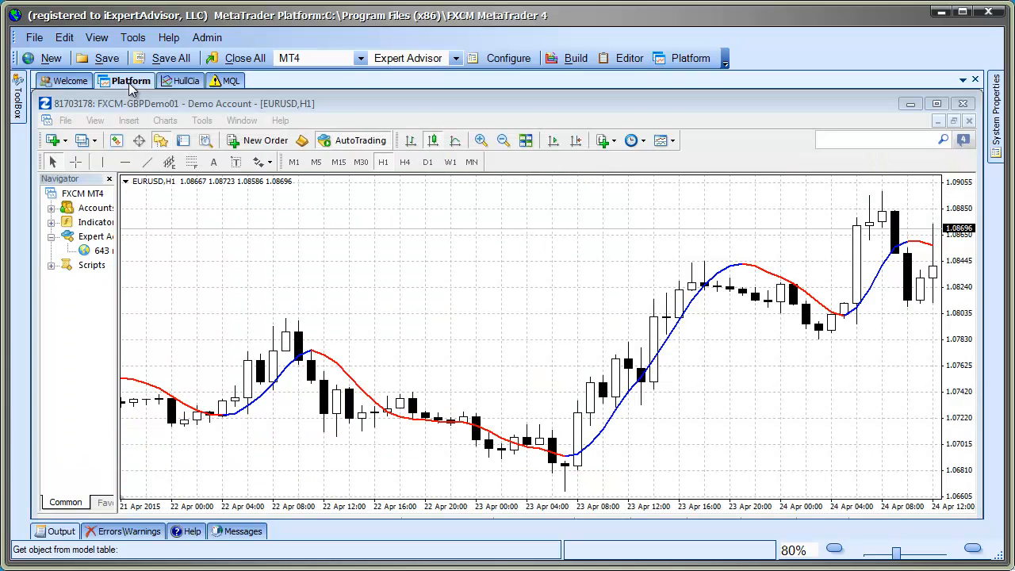
pyautogui.moveTo(454, 311)
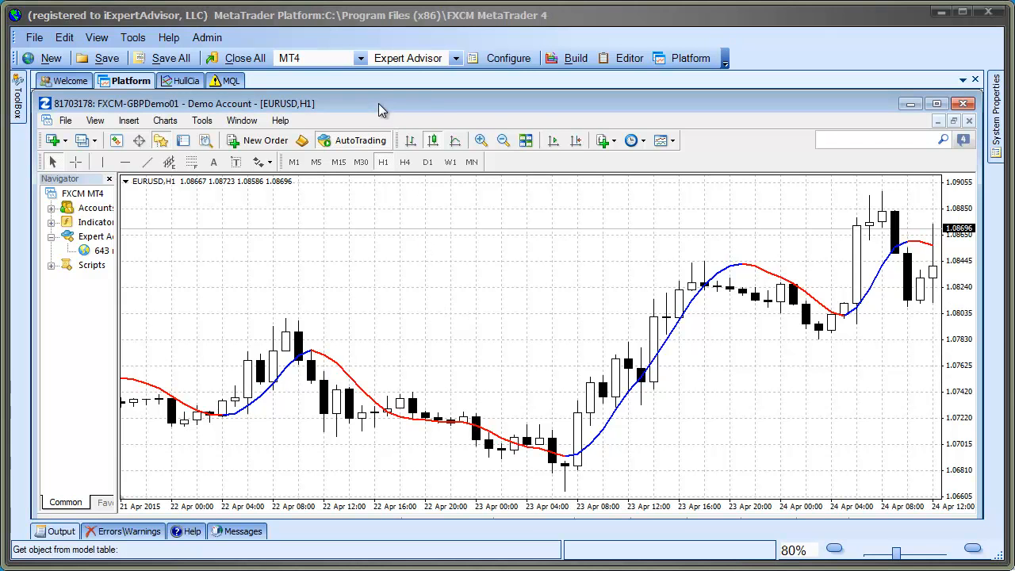
pyautogui.moveTo(368, 266)
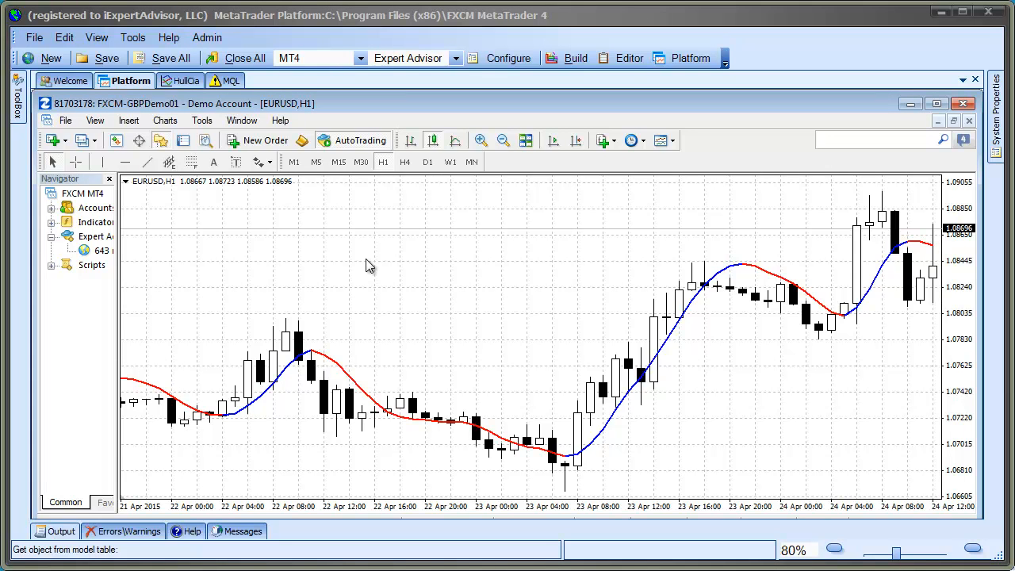
pyautogui.moveTo(120, 317)
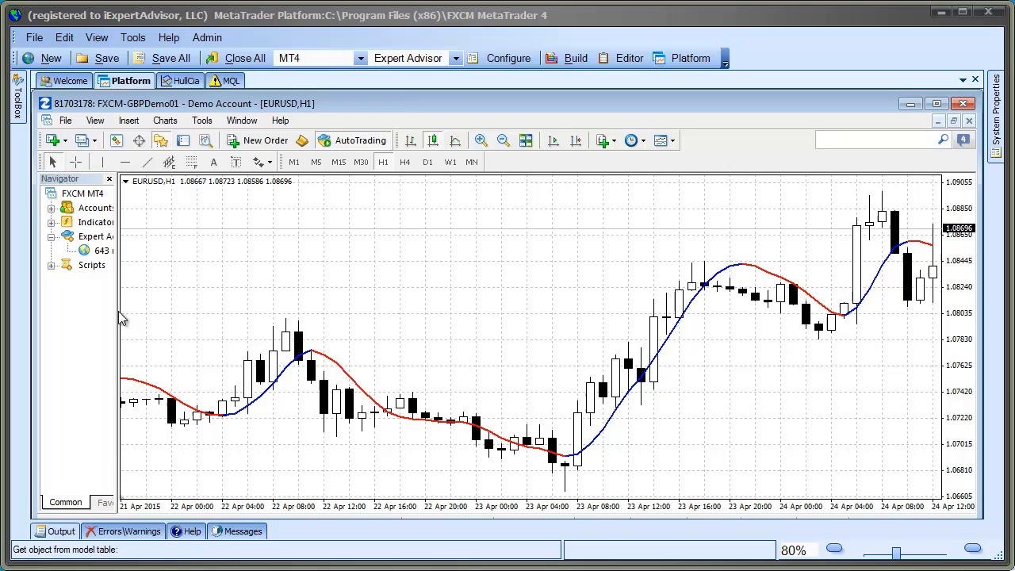
pyautogui.moveTo(198, 314)
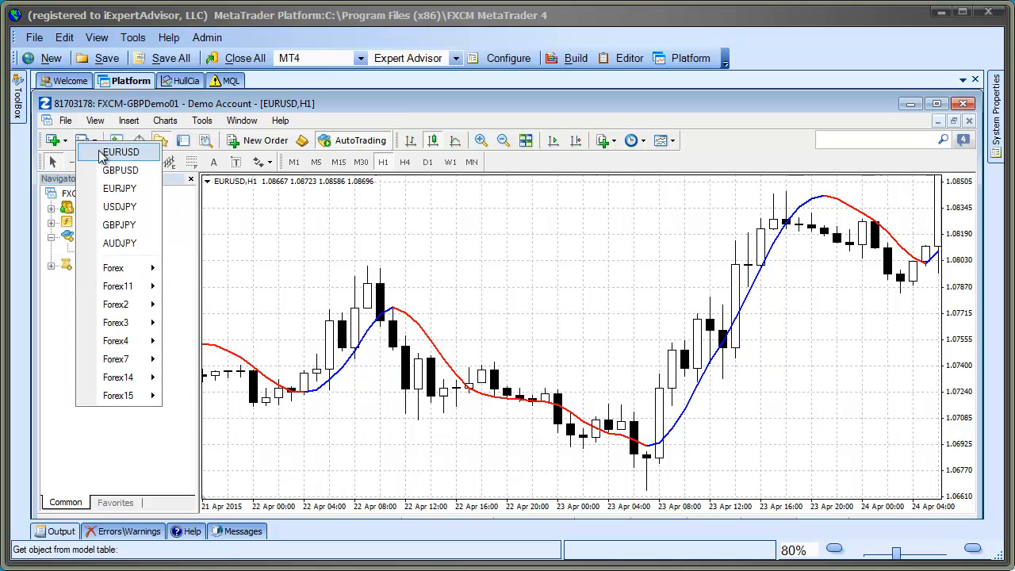
# Step: Attach the IFX_HMA indicator to a new EURUSD chart
pyautogui.click(121, 153)
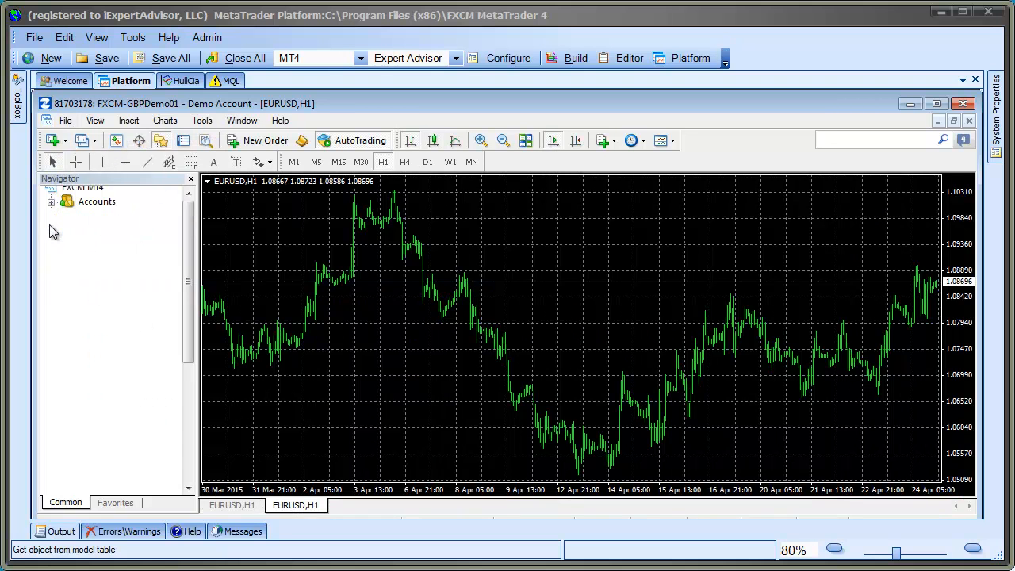
pyautogui.click(51, 189)
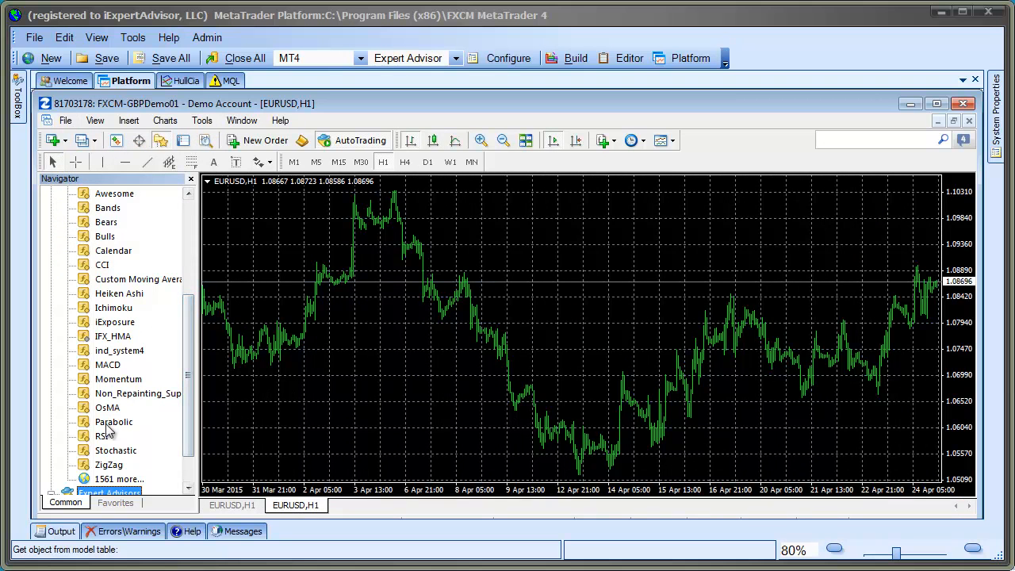
pyautogui.click(113, 337)
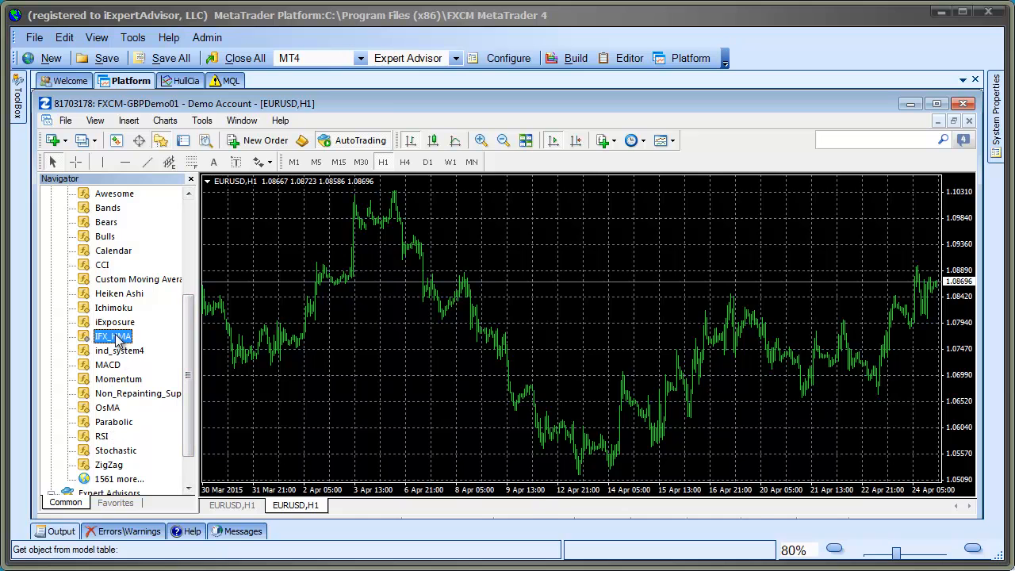
pyautogui.doubleClick(112, 336)
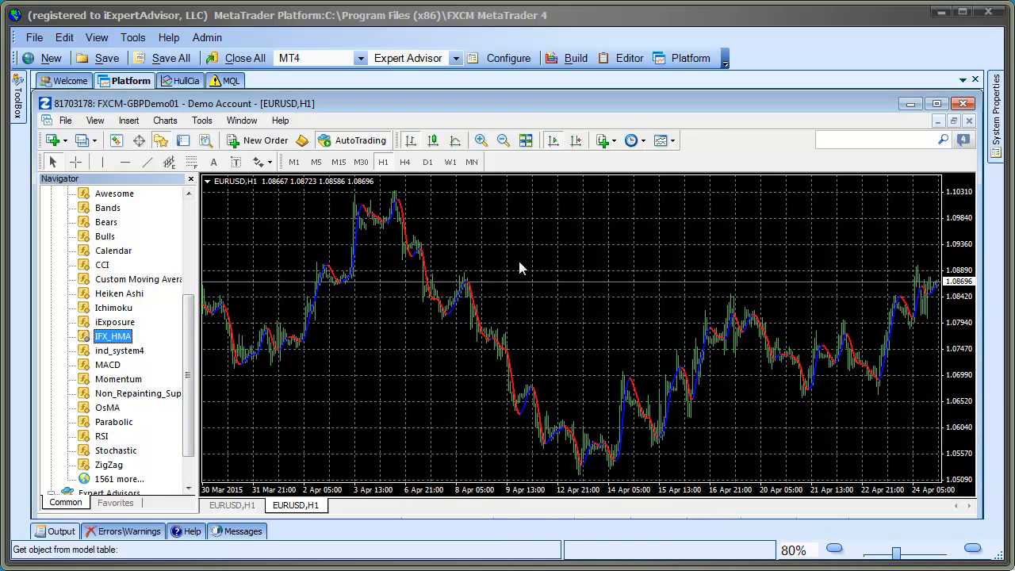
# Step: Save the chart setup as the template myHull
pyautogui.rightClick(522, 268)
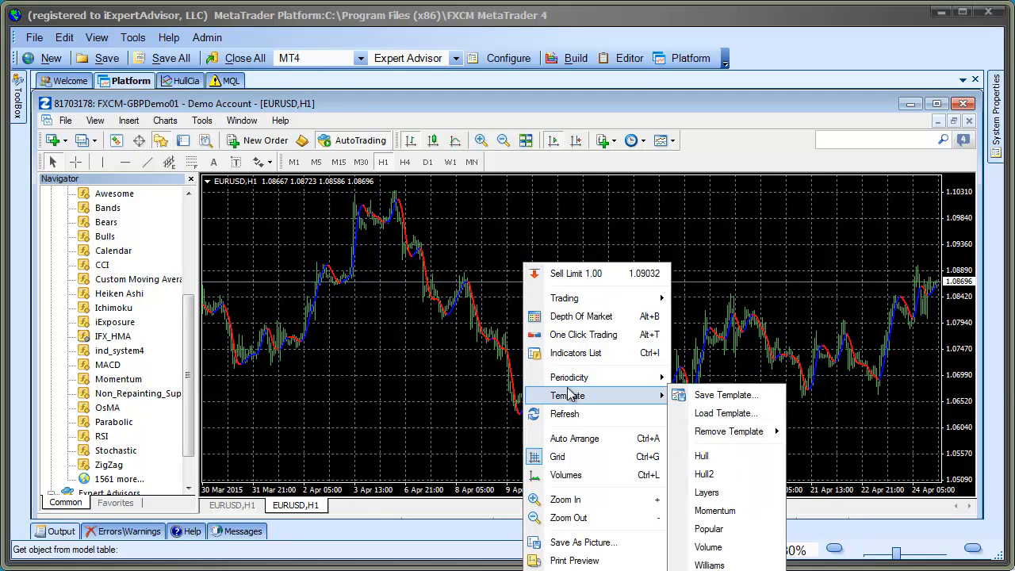
pyautogui.click(725, 394)
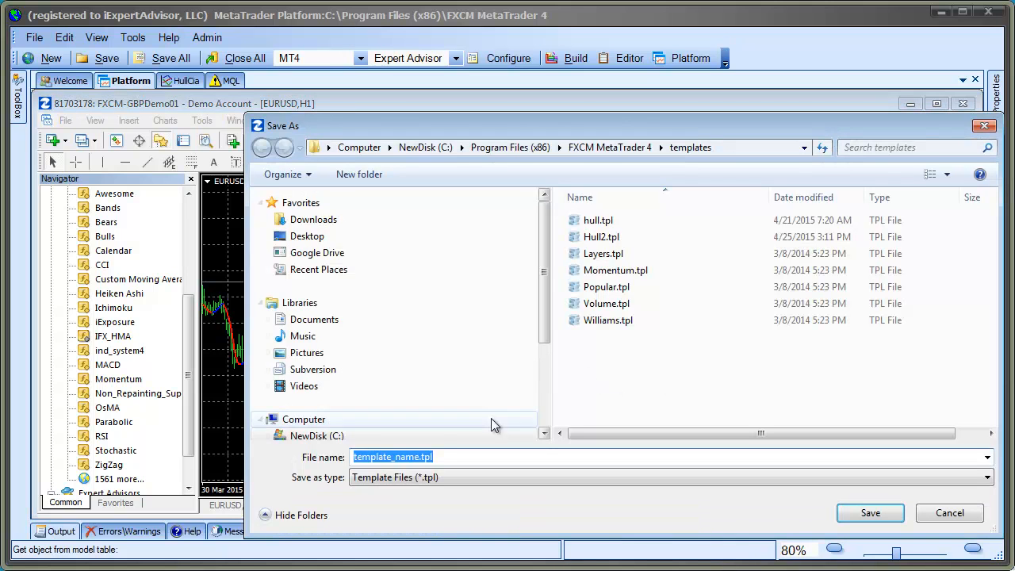
pyautogui.click(317, 434)
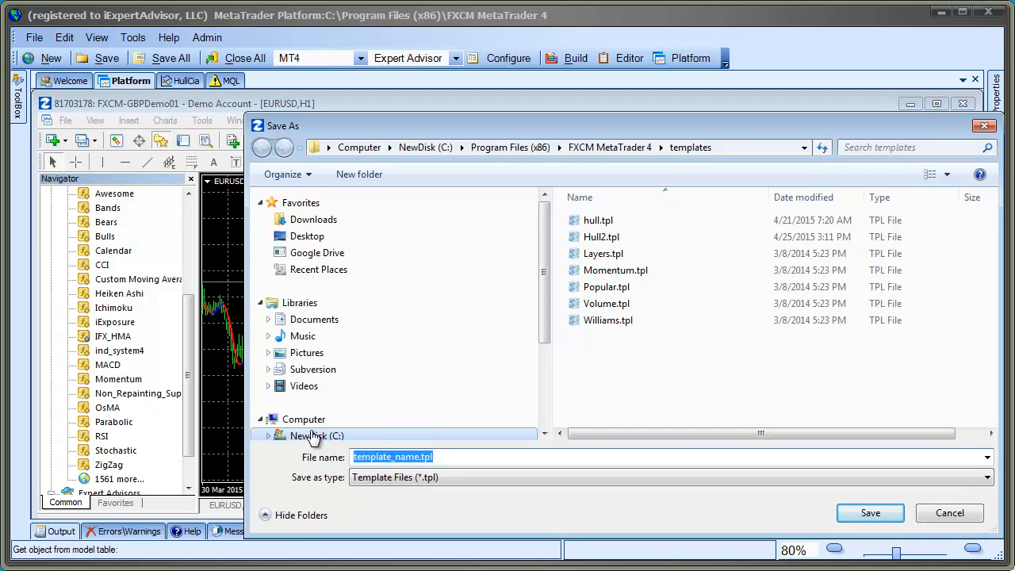
pyautogui.write('myHull')
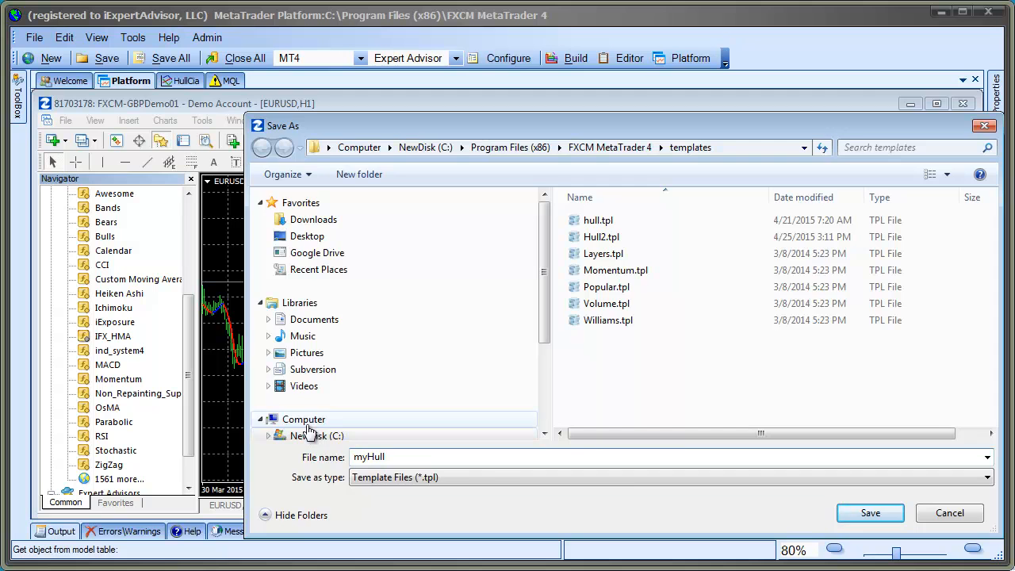
pyautogui.click(869, 512)
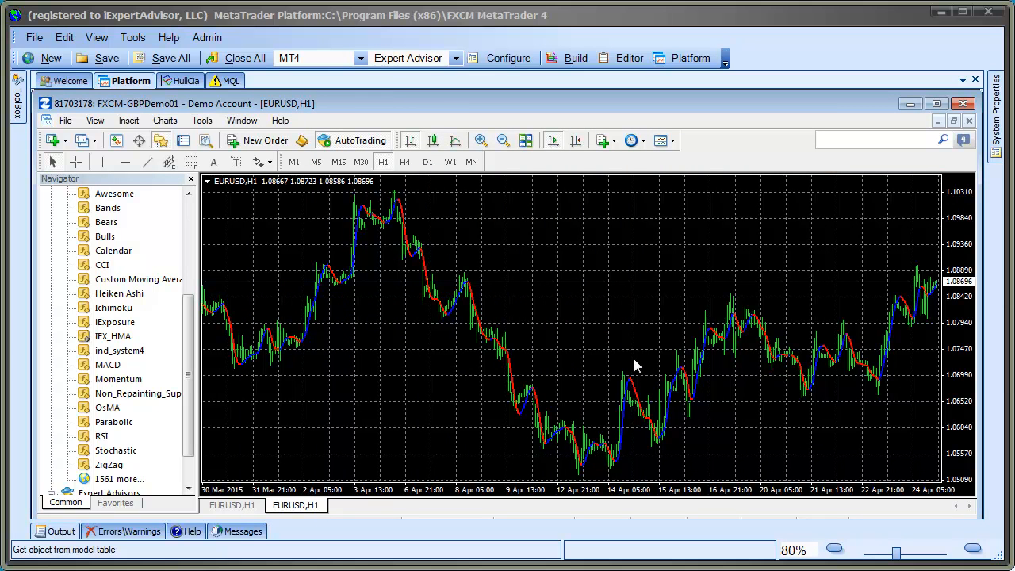
pyautogui.moveTo(967, 124)
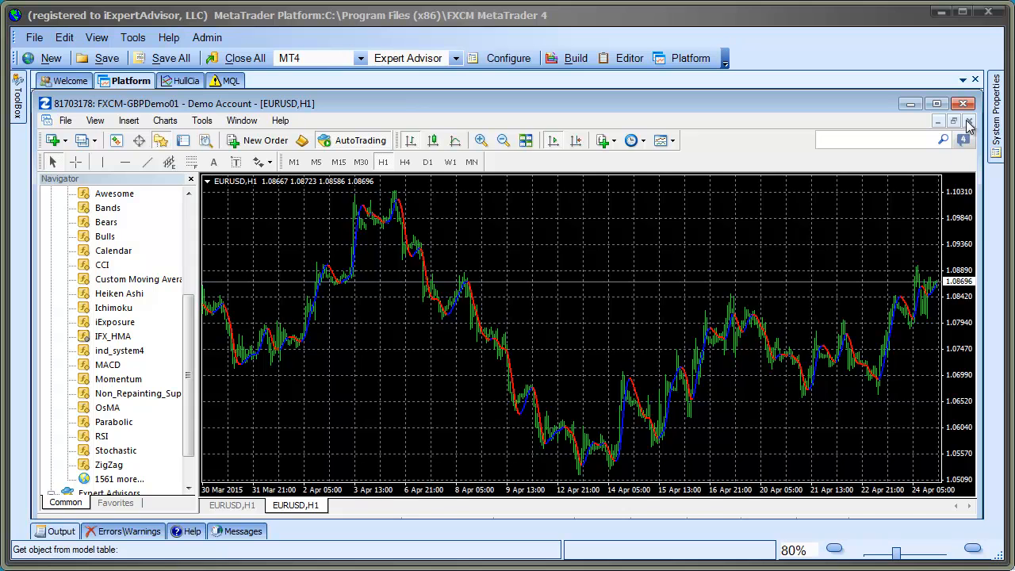
# Step: Close the chart and set the Strategy Tester to HullCia on EURUSD H1 in visual mode
pyautogui.click(937, 103)
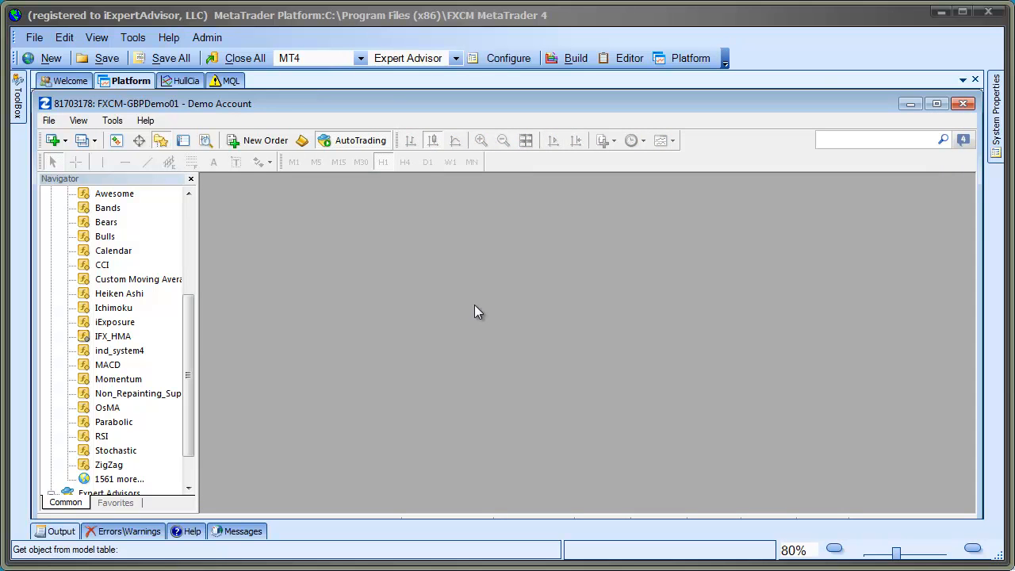
pyautogui.scroll(3)
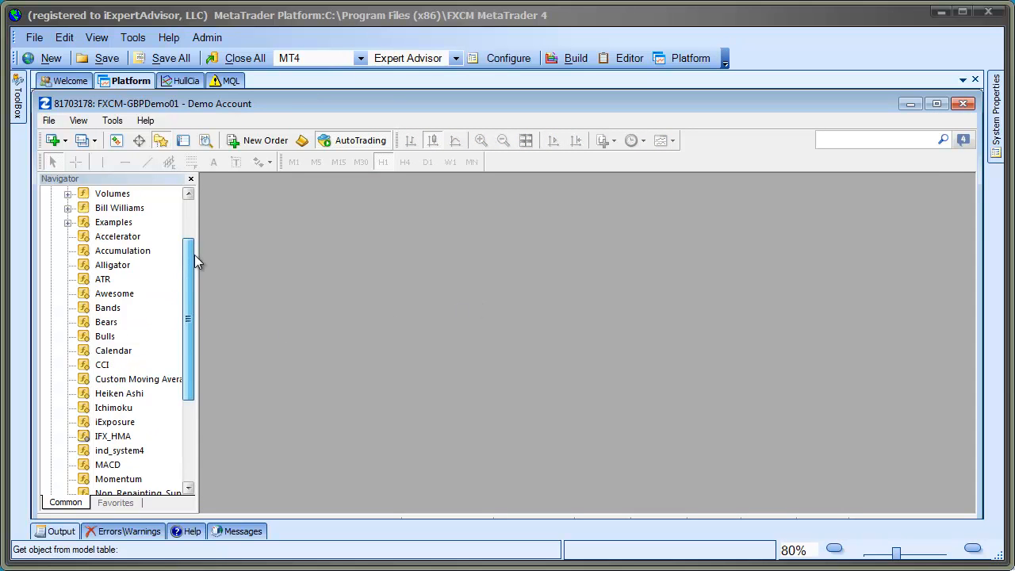
pyautogui.click(50, 222)
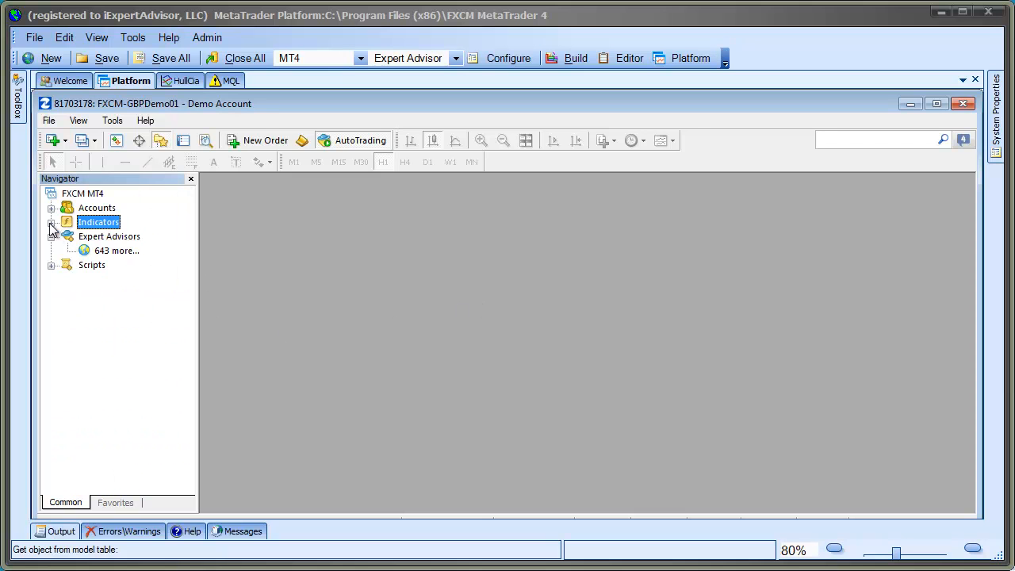
pyautogui.click(77, 120)
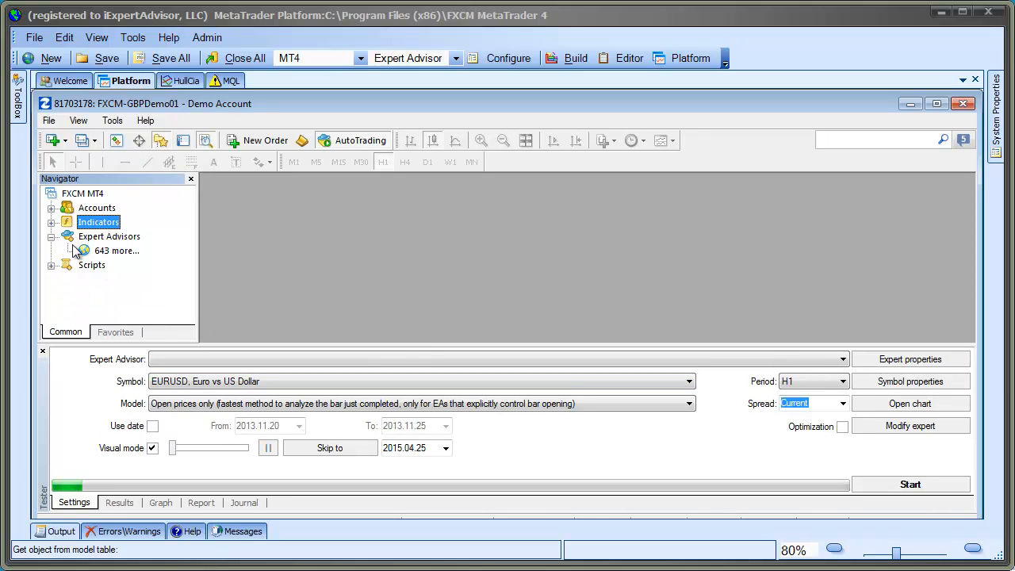
pyautogui.click(109, 236)
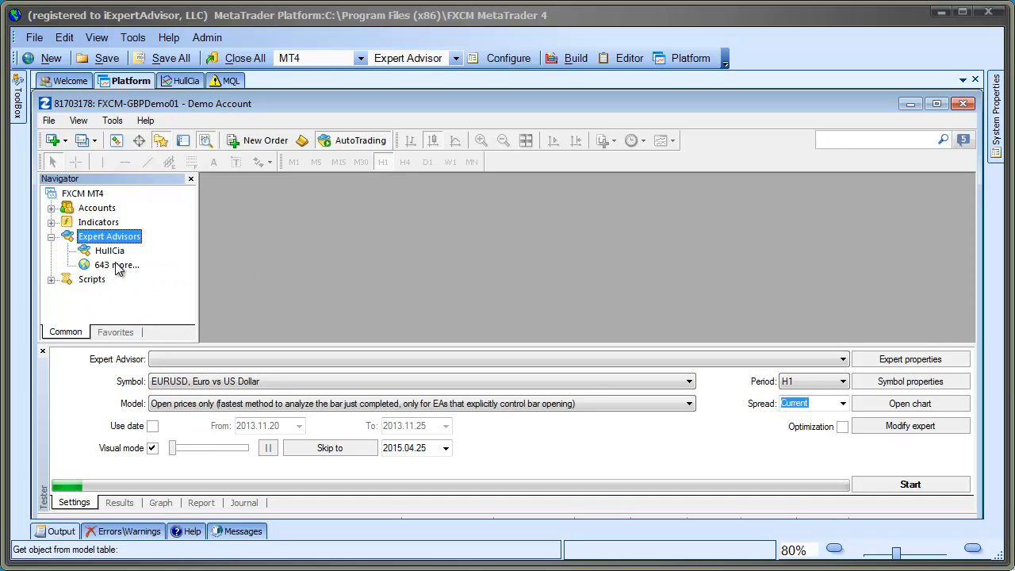
pyautogui.click(109, 250)
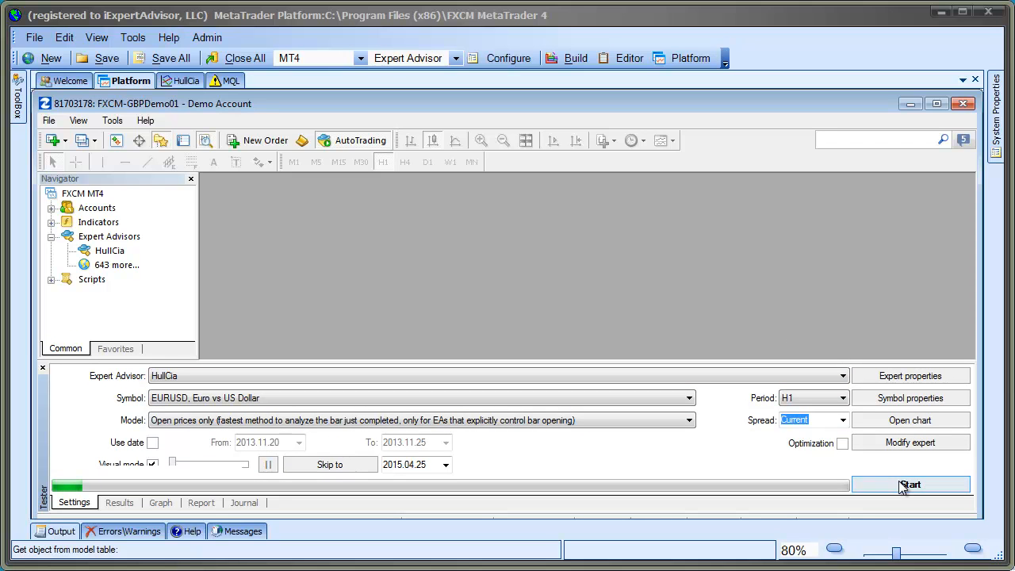
# Step: Start the HullCia backtest and apply the Hull template to the test chart
pyautogui.click(910, 486)
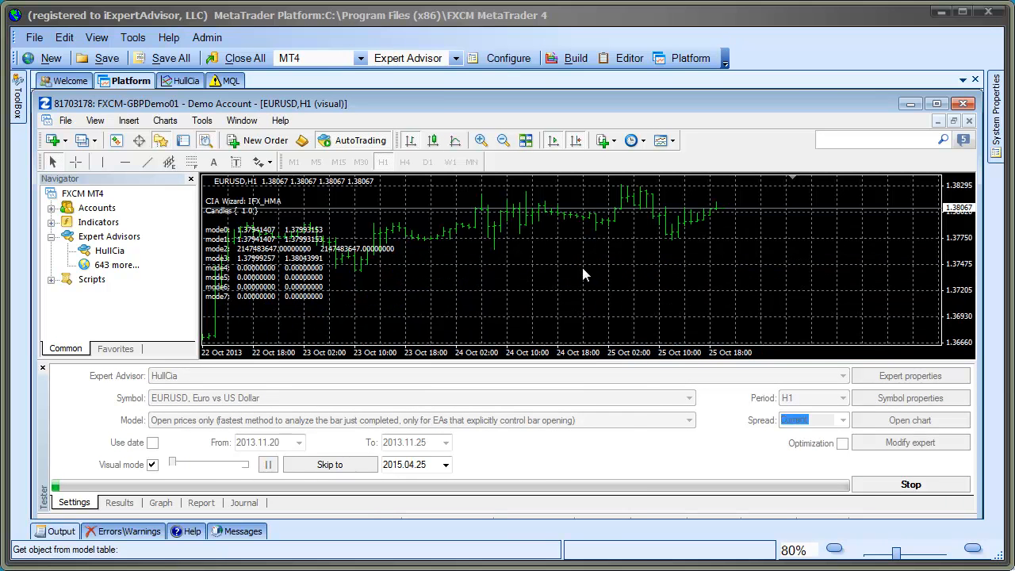
pyautogui.rightClick(583, 276)
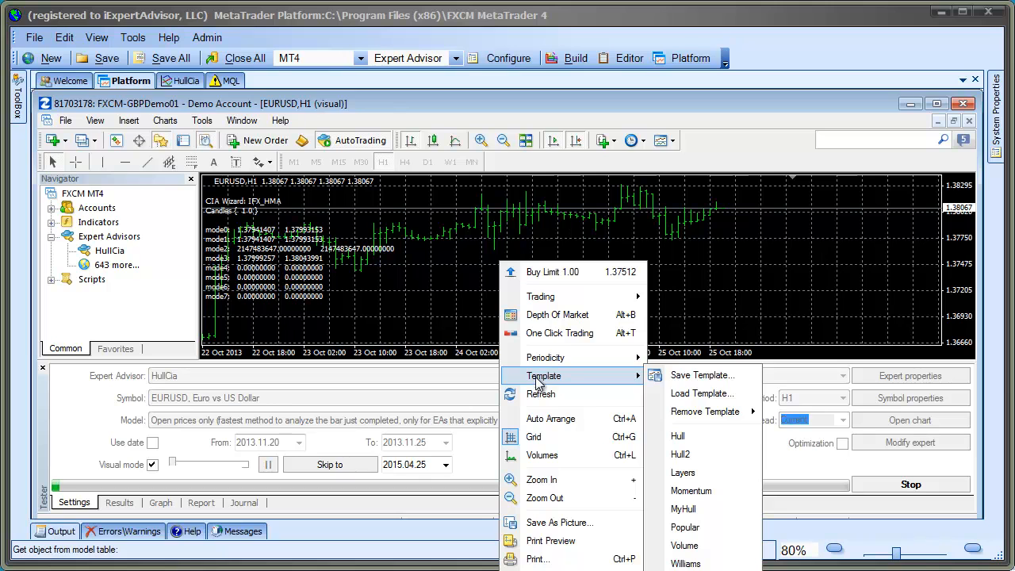
pyautogui.moveTo(678, 434)
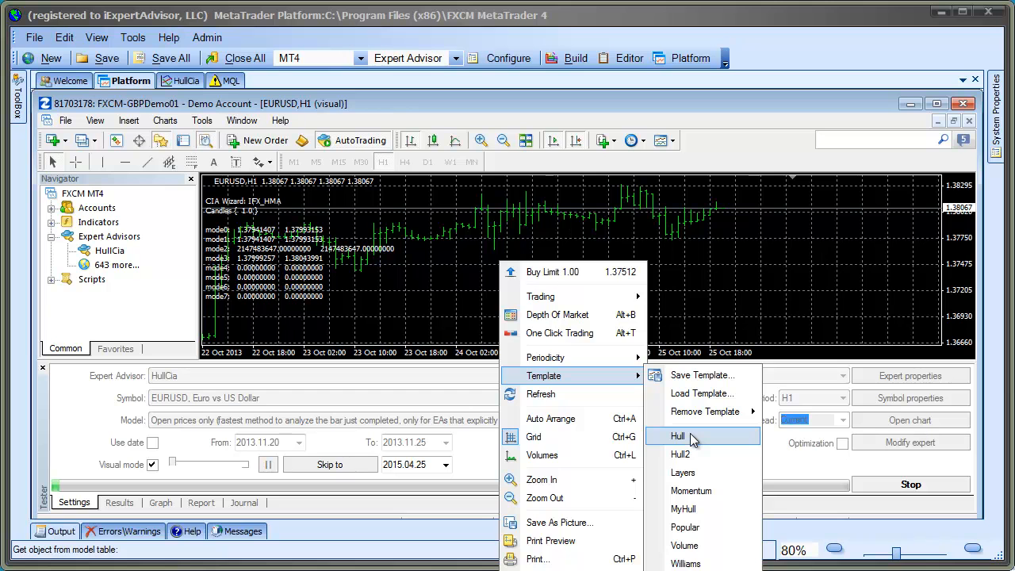
pyautogui.click(679, 436)
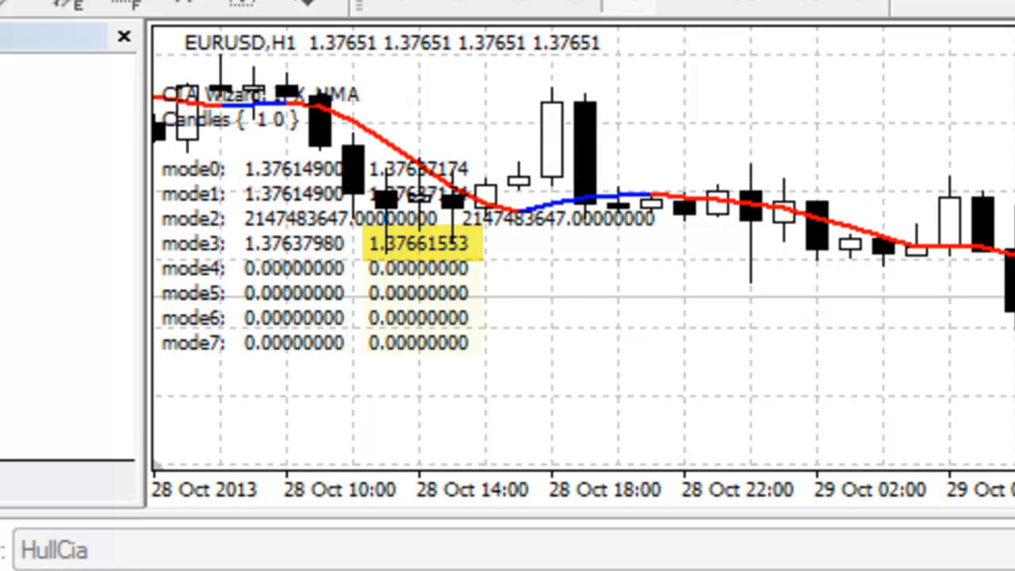
# Step: Scroll the test chart right to follow the mode buffer values into 1 Nov 2013
pyautogui.hscroll(3)
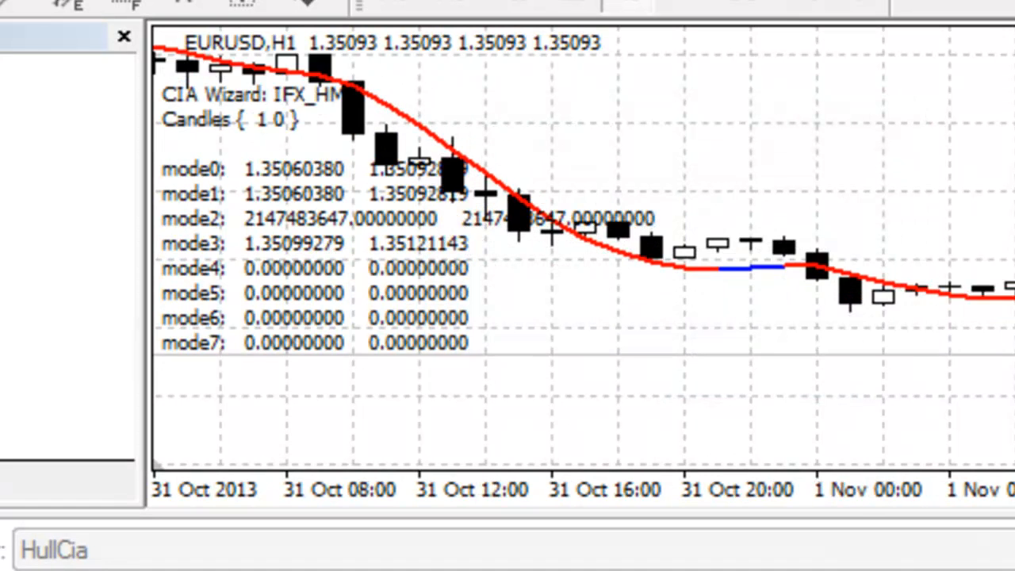
pyautogui.hscroll(3)
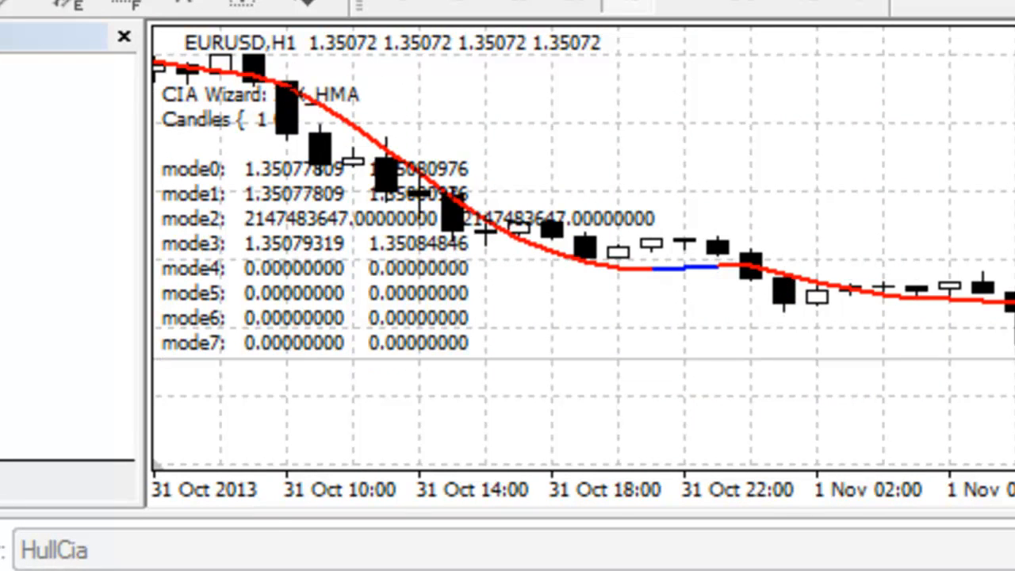
pyautogui.hscroll(3)
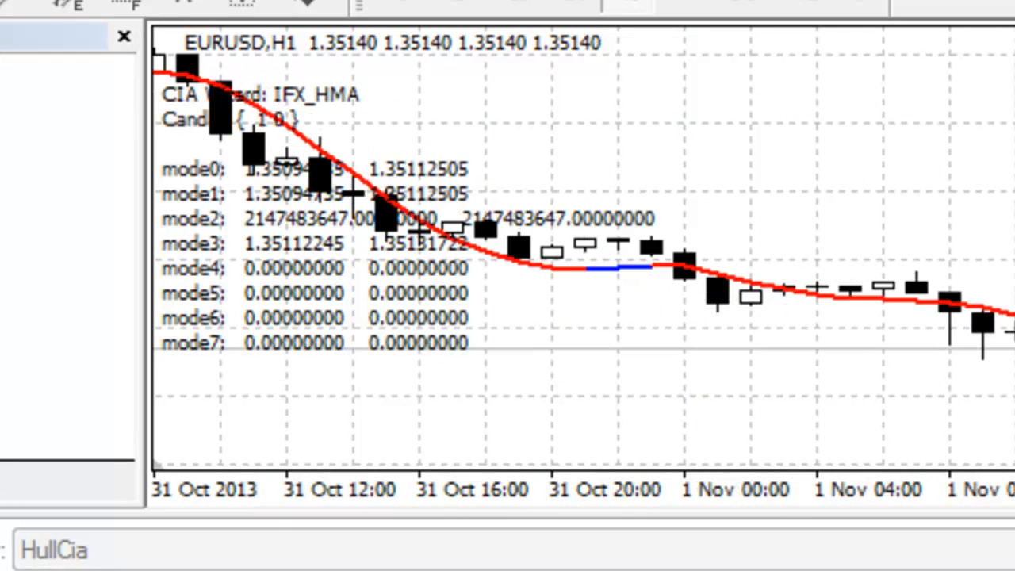